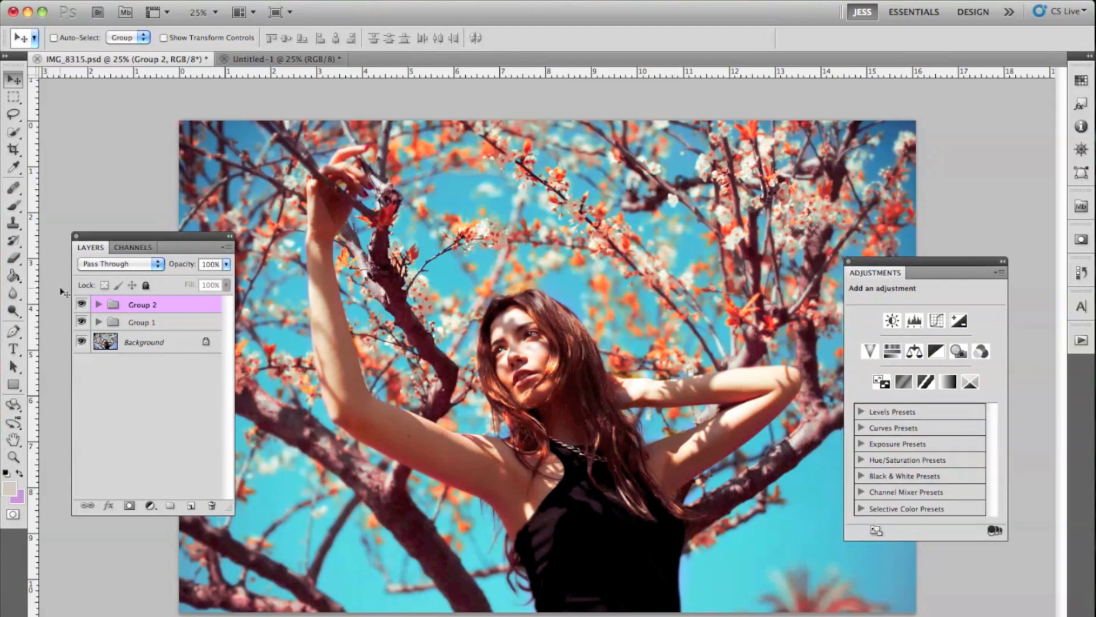
# Toggle Group 2 to compare graded and original photo, then switch to Untitled-1
pyautogui.click(81, 304)
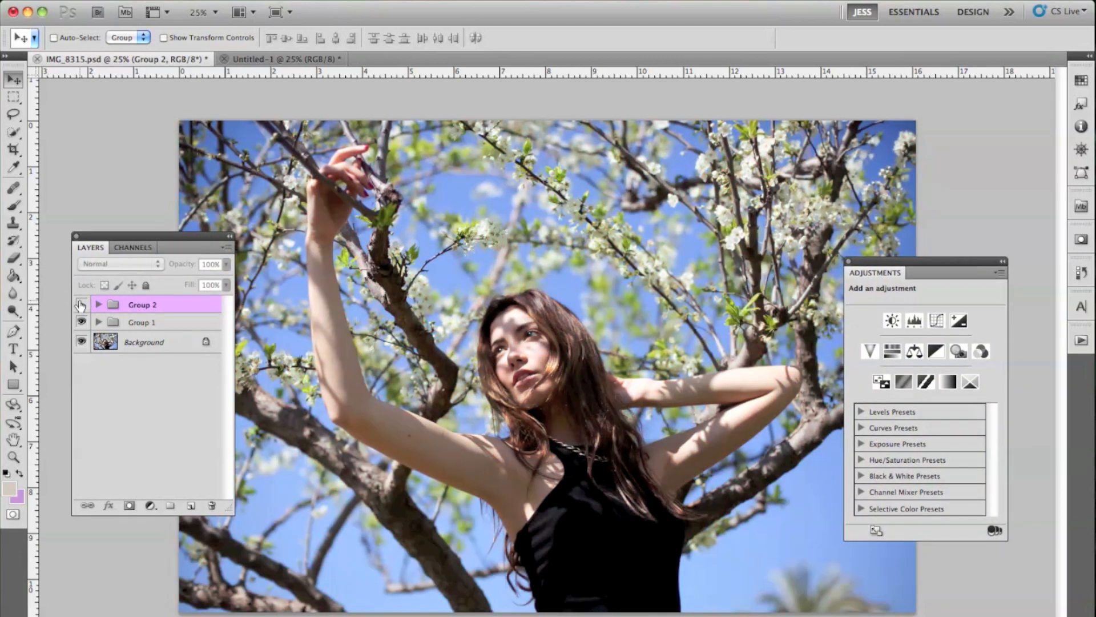
pyautogui.click(81, 303)
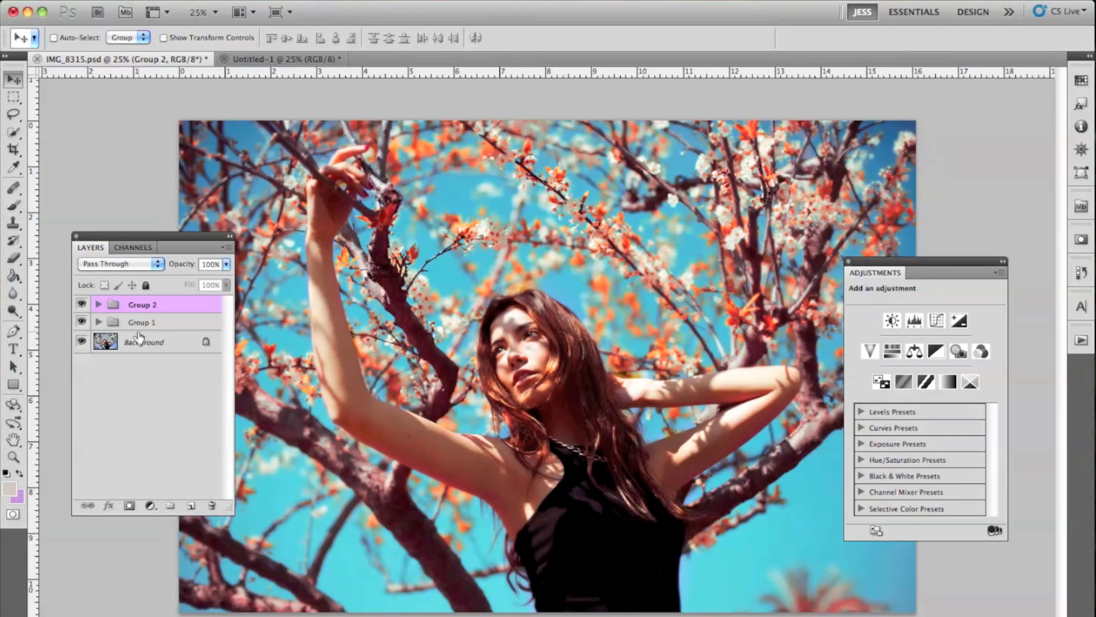
pyautogui.click(82, 304)
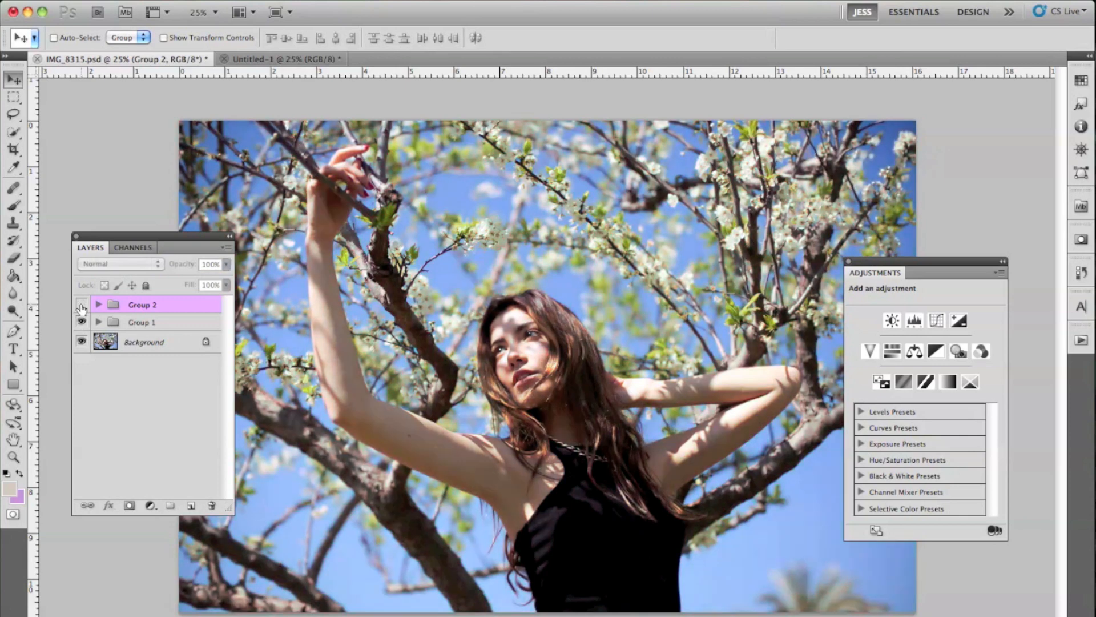
pyautogui.click(82, 304)
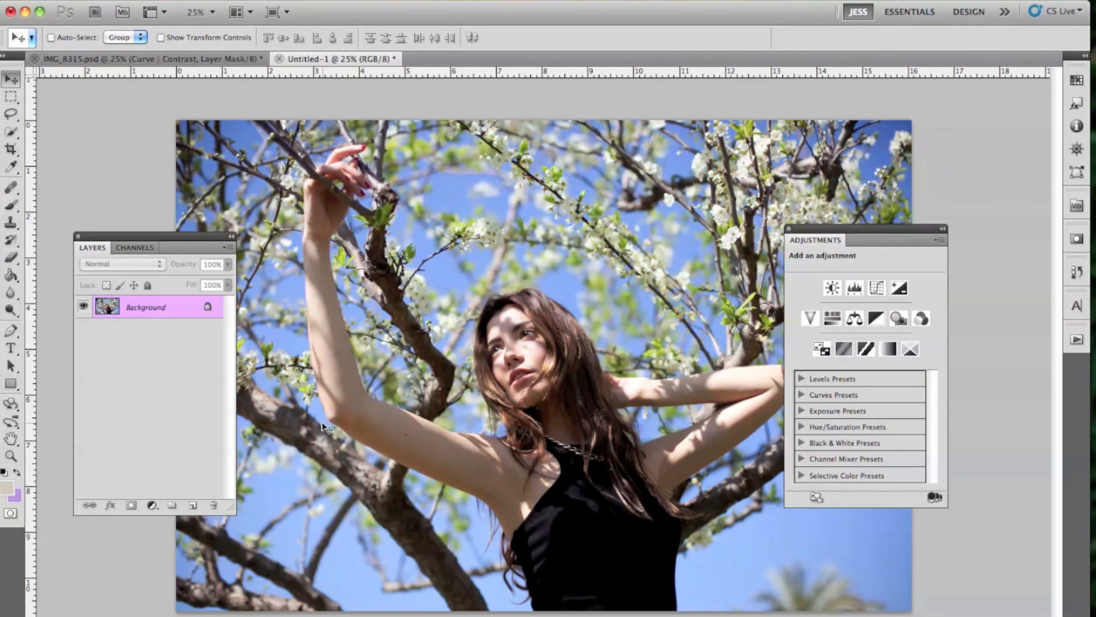
pyautogui.moveTo(251, 181)
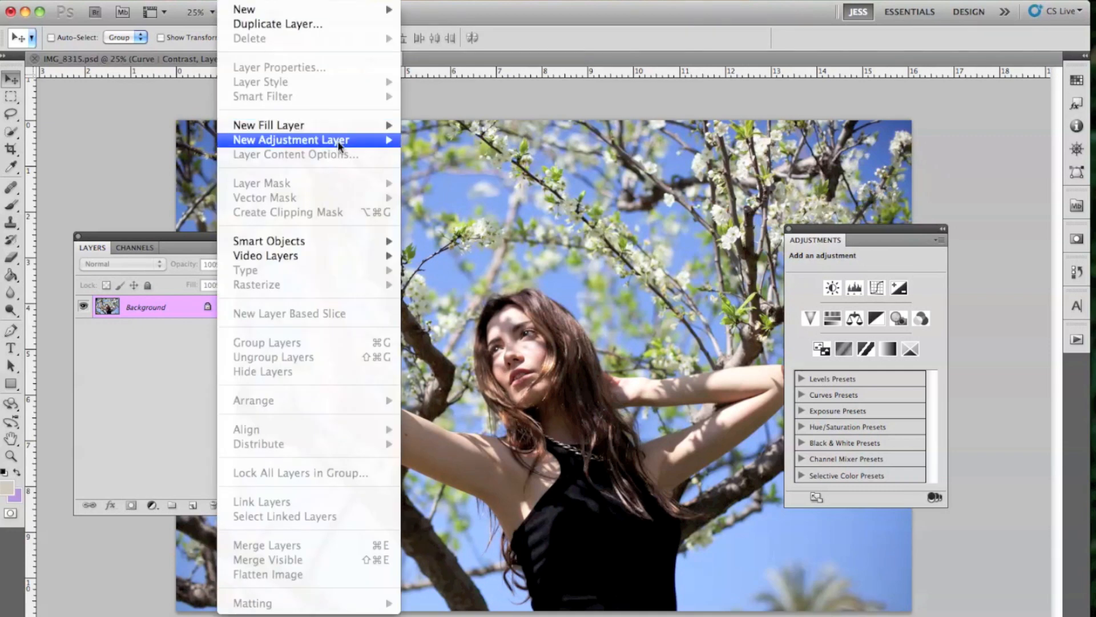
# Add a Curves 1 layer with an S-shaped contrast curve and toggle it to compare
pyautogui.click(292, 140)
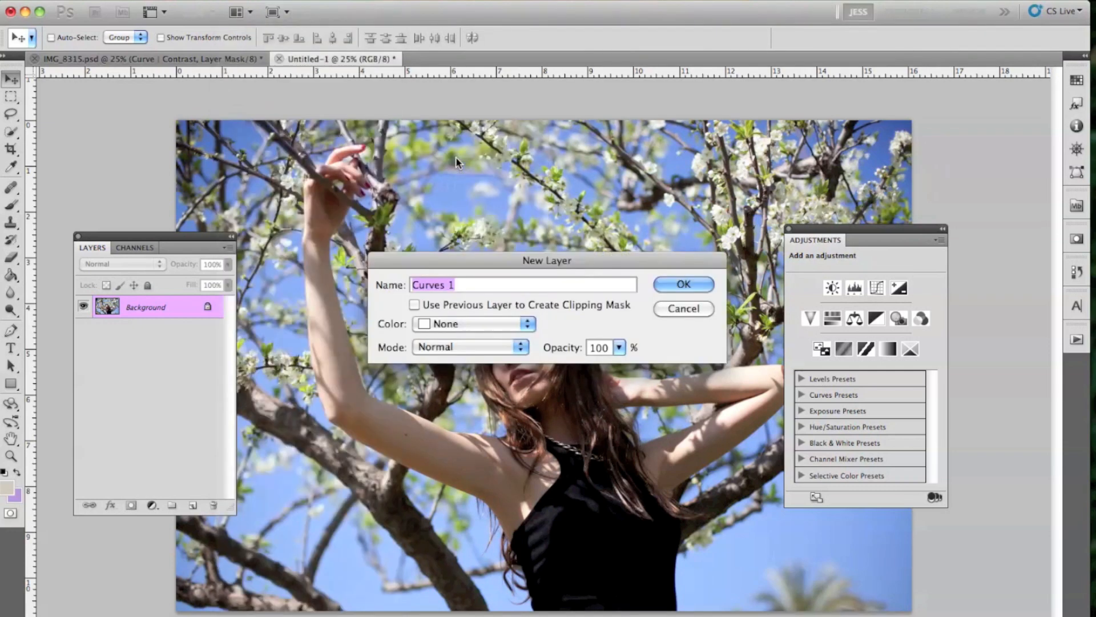
pyautogui.click(682, 283)
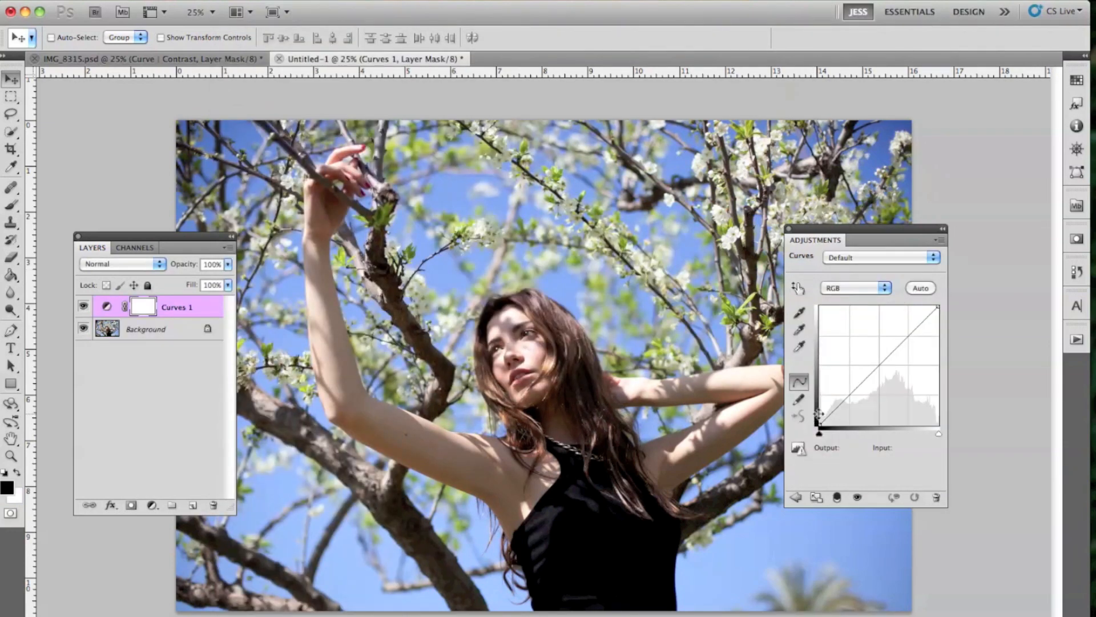
pyautogui.click(834, 407)
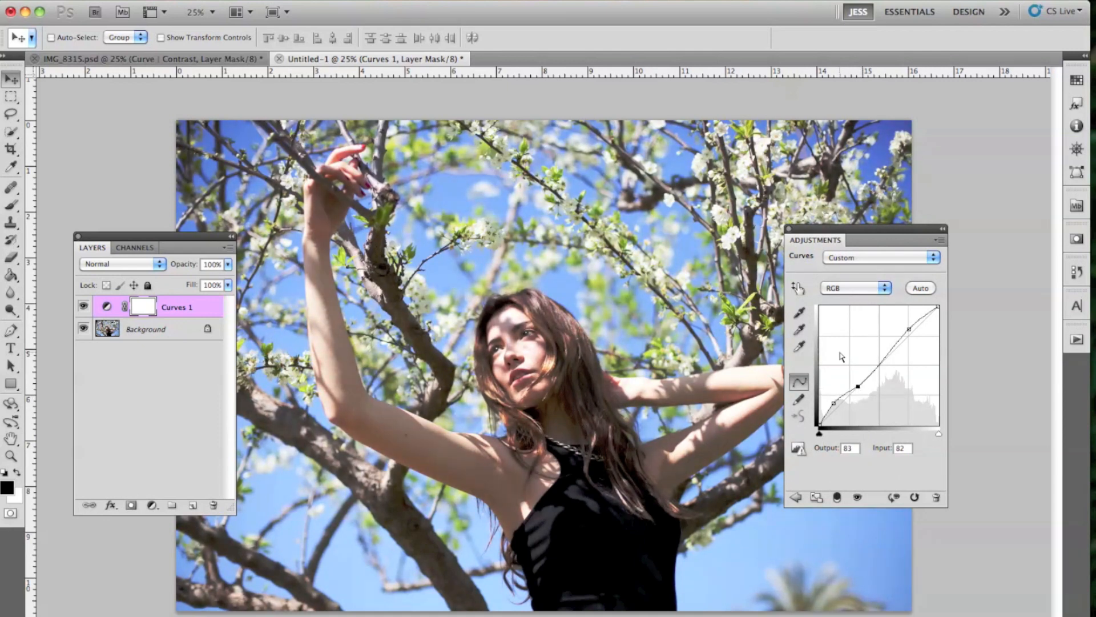
pyautogui.moveTo(835, 404)
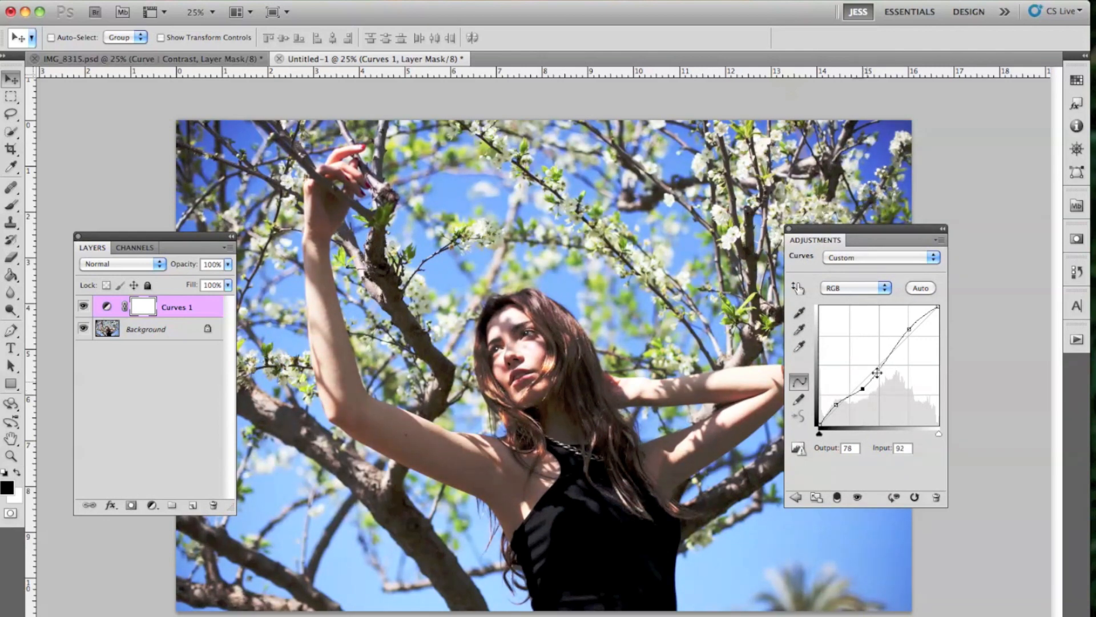
pyautogui.moveTo(858, 301)
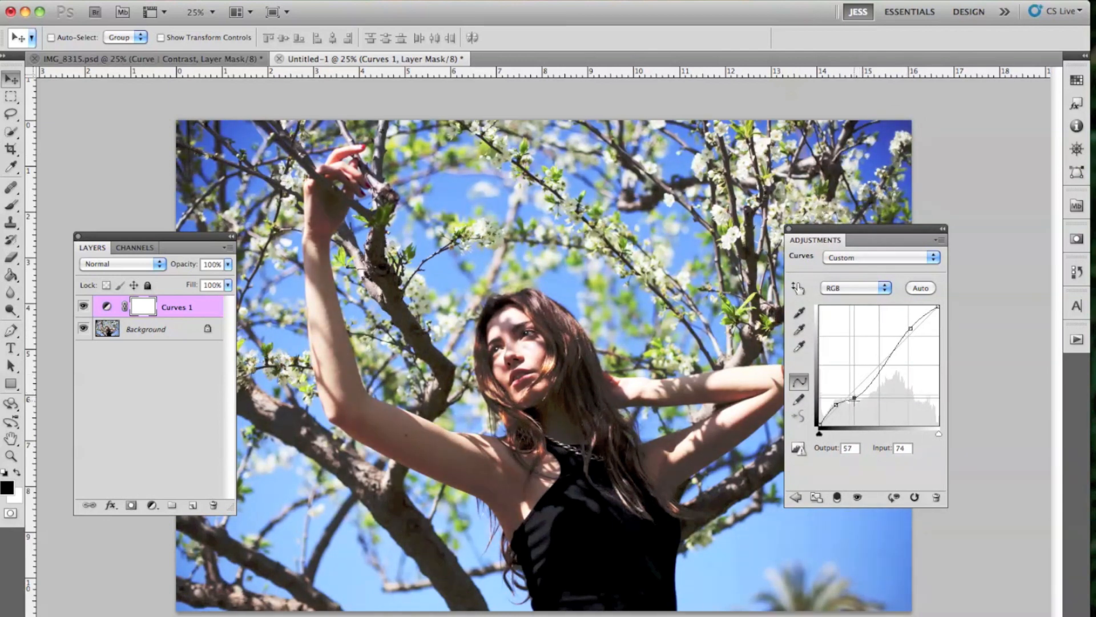
pyautogui.click(83, 307)
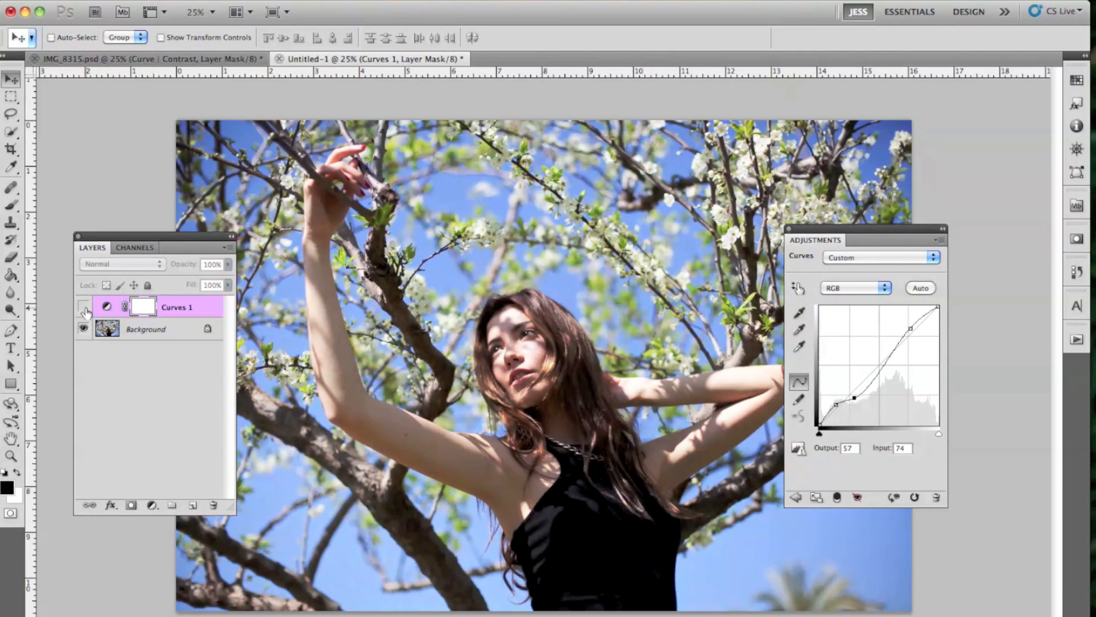
pyautogui.click(82, 307)
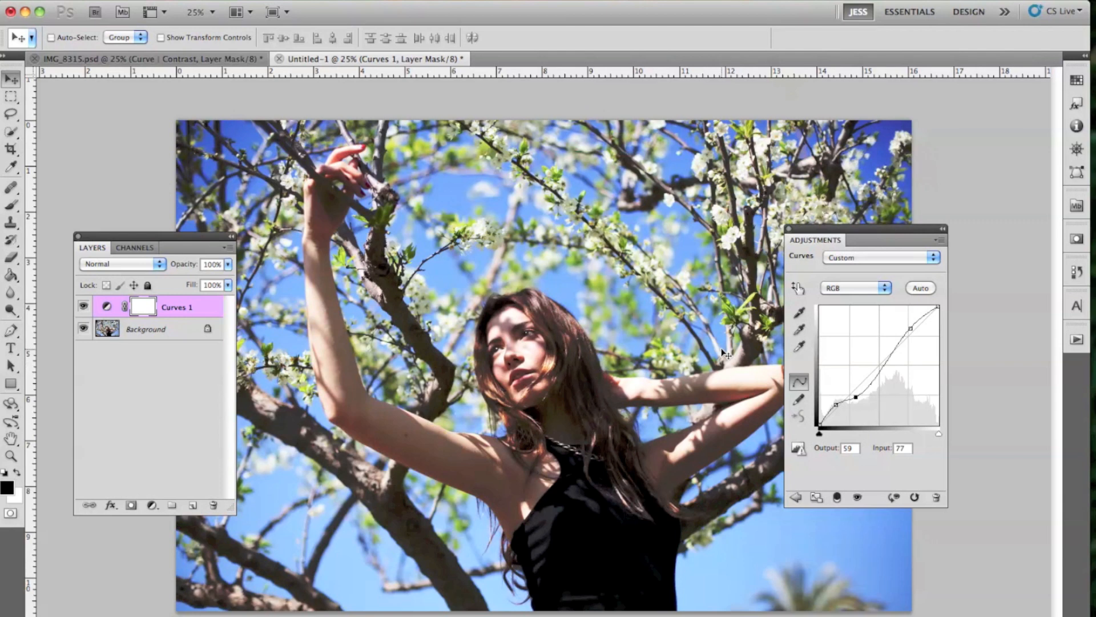
pyautogui.moveTo(511, 293)
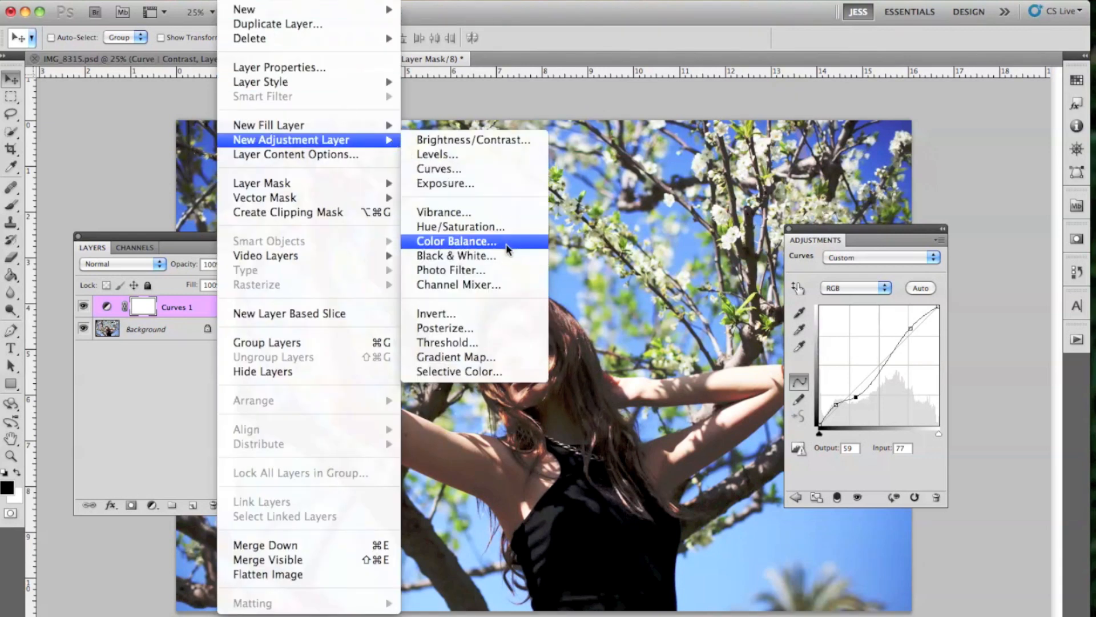
# Add a Channel Mixer 1 layer with Red output Green 1 and Blue 12
pyautogui.click(459, 284)
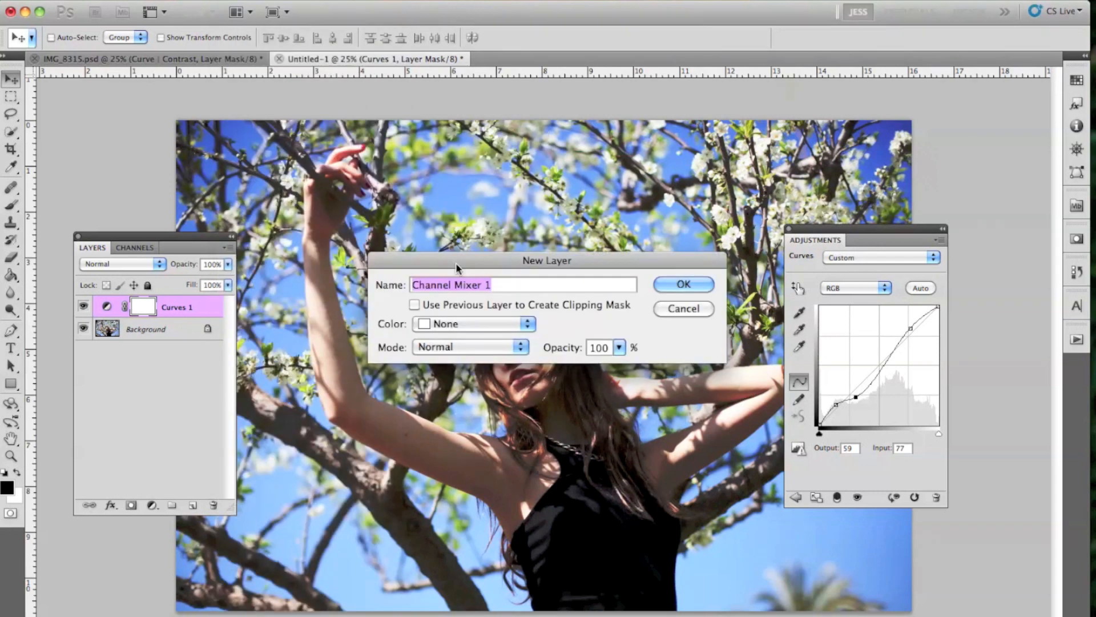
pyautogui.click(682, 284)
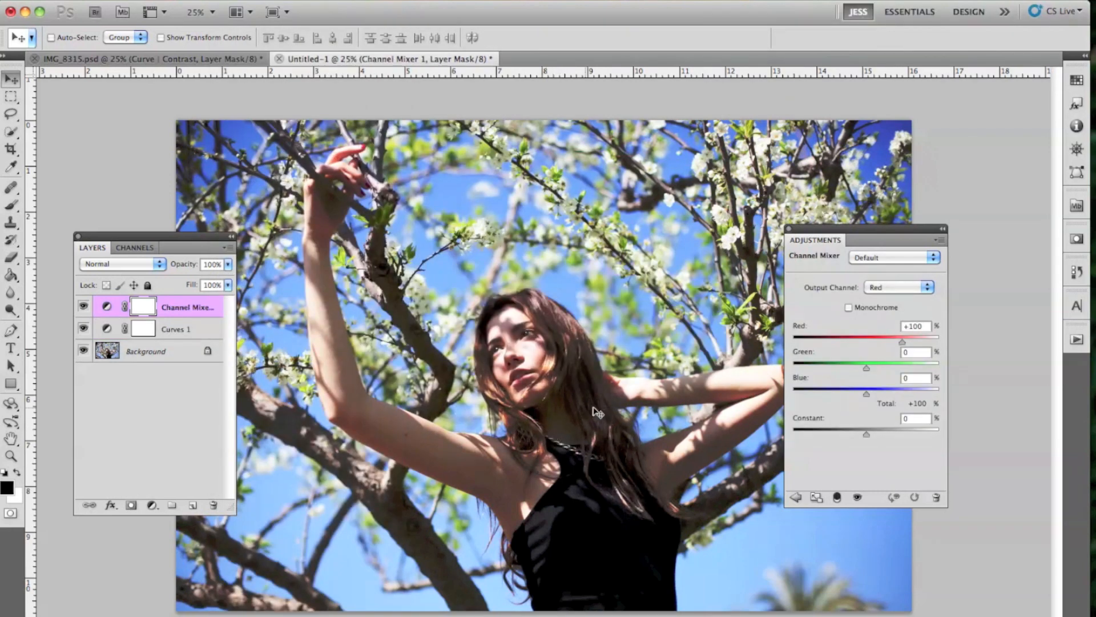
pyautogui.moveTo(899, 286)
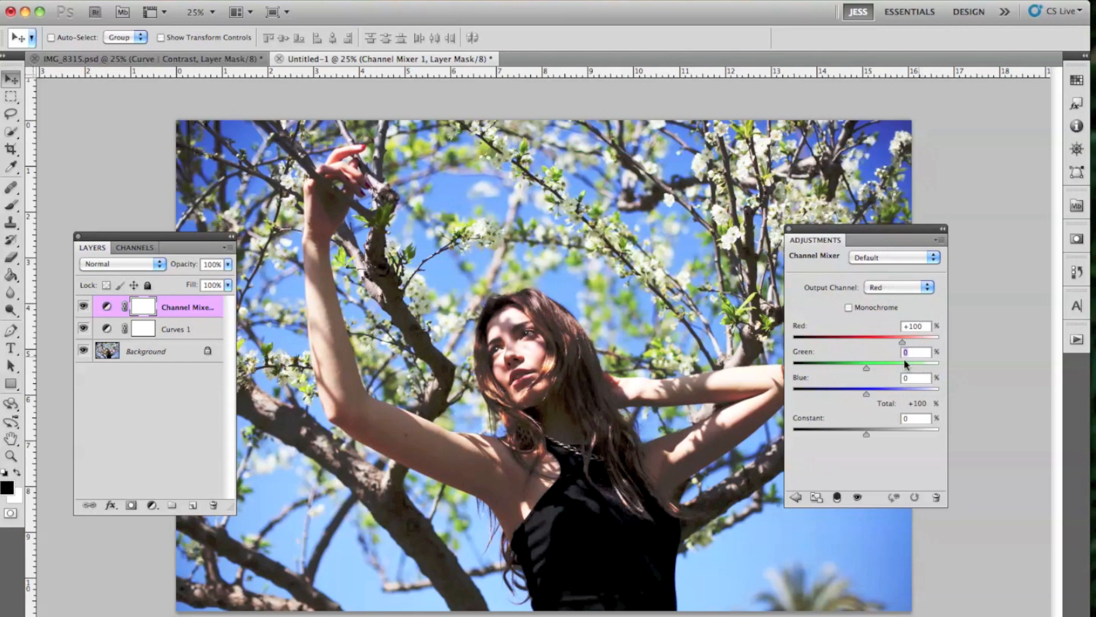
pyautogui.click(926, 350)
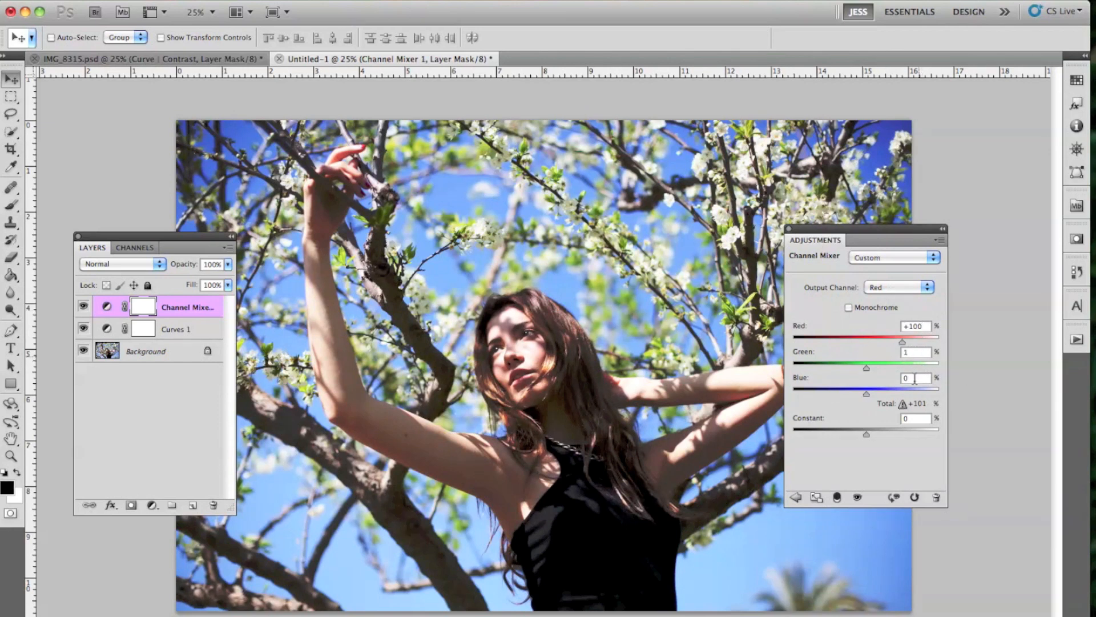
pyautogui.tripleClick(909, 377)
pyautogui.write('12')
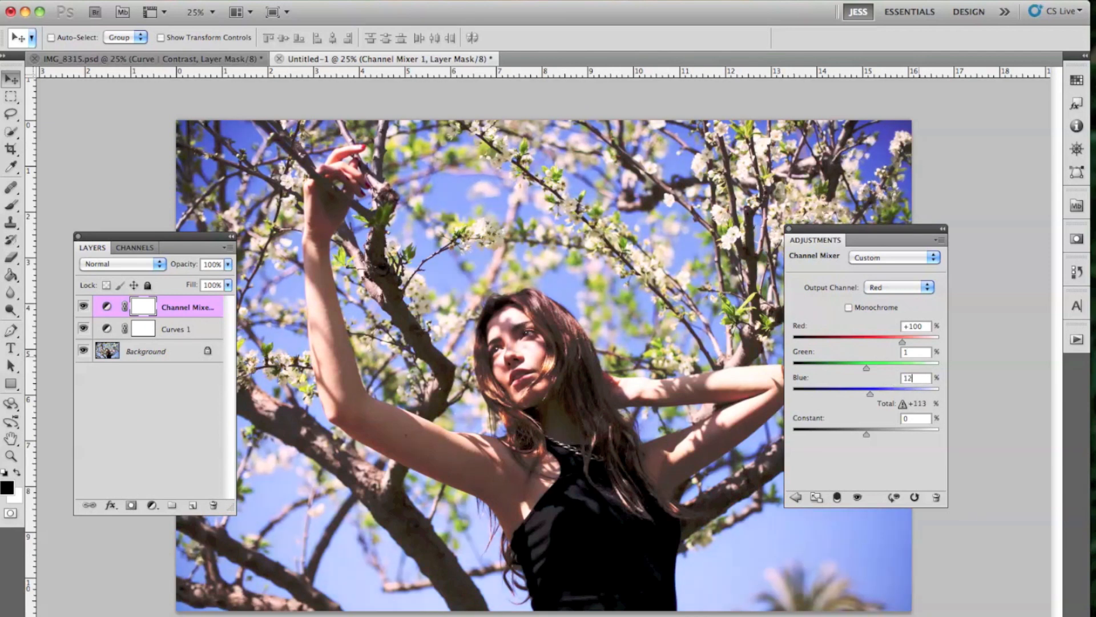
pyautogui.moveTo(896, 317)
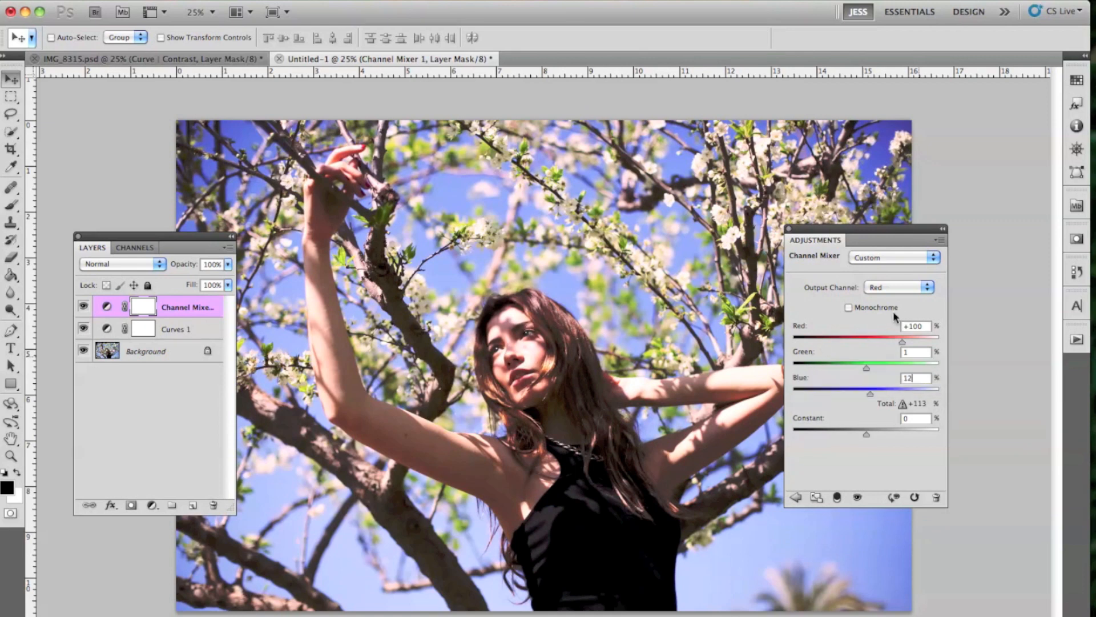
# Set the Blue output's Green to -14 and blend the mixer in Color mode
pyautogui.click(898, 287)
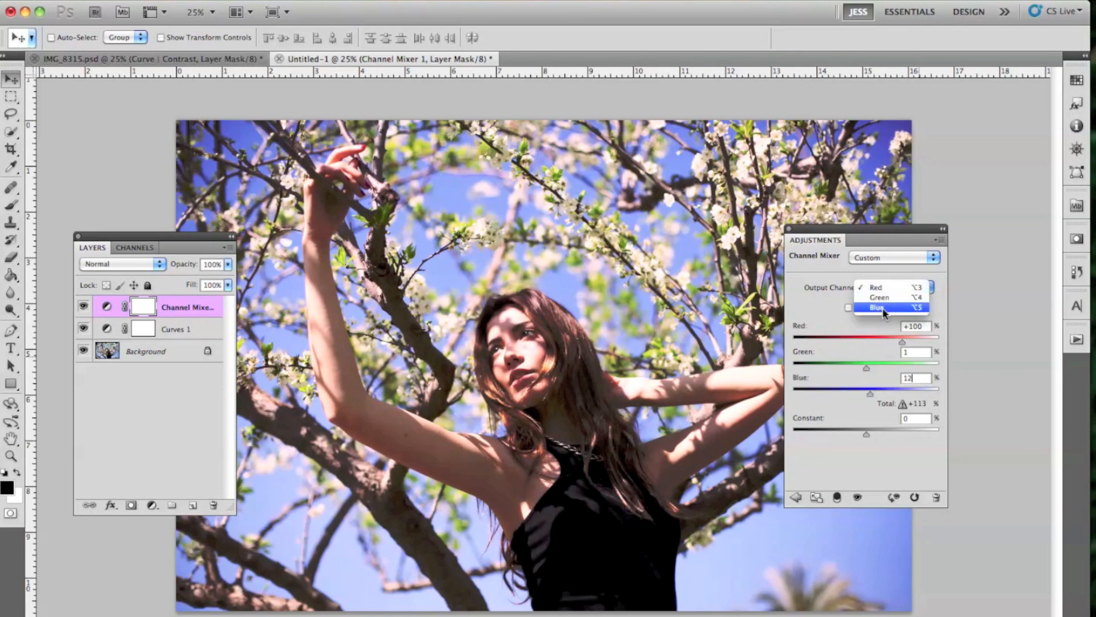
pyautogui.click(878, 309)
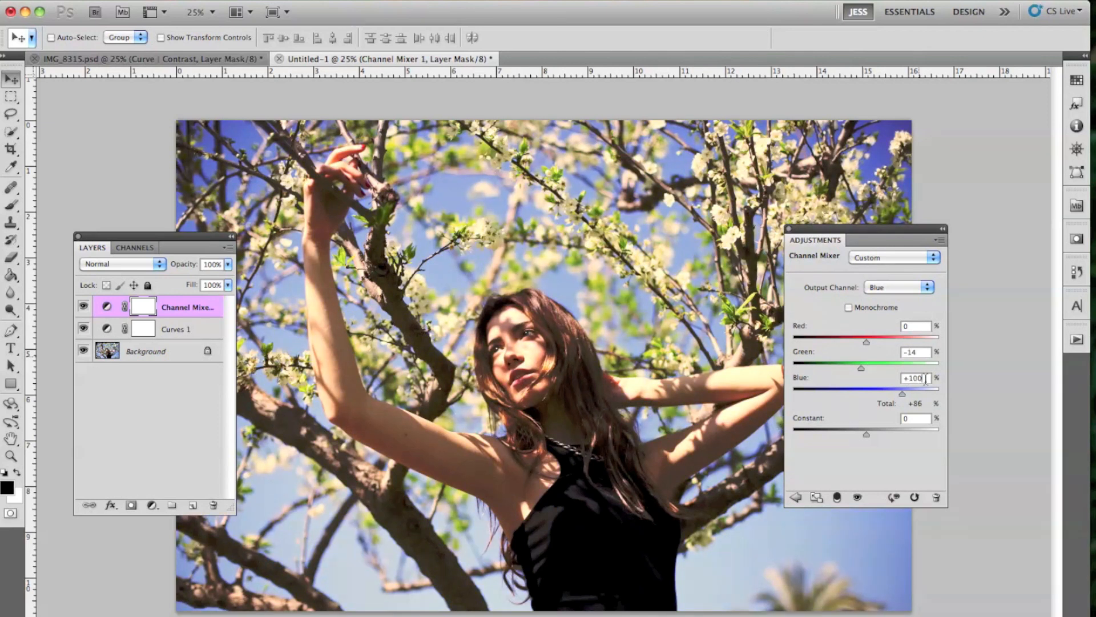
pyautogui.moveTo(898, 361)
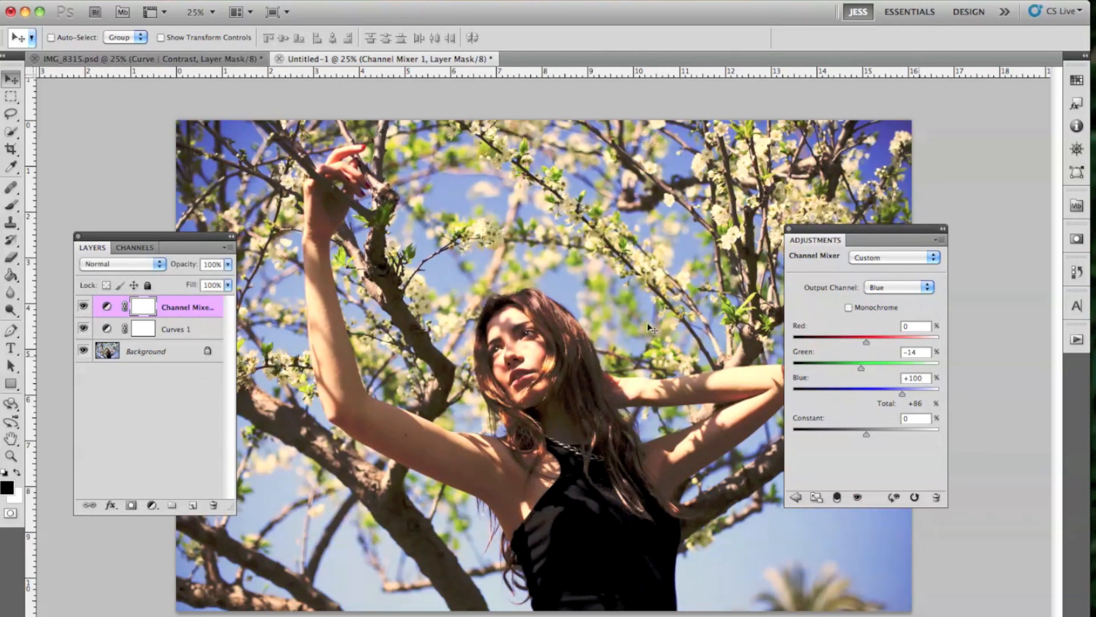
pyautogui.click(122, 264)
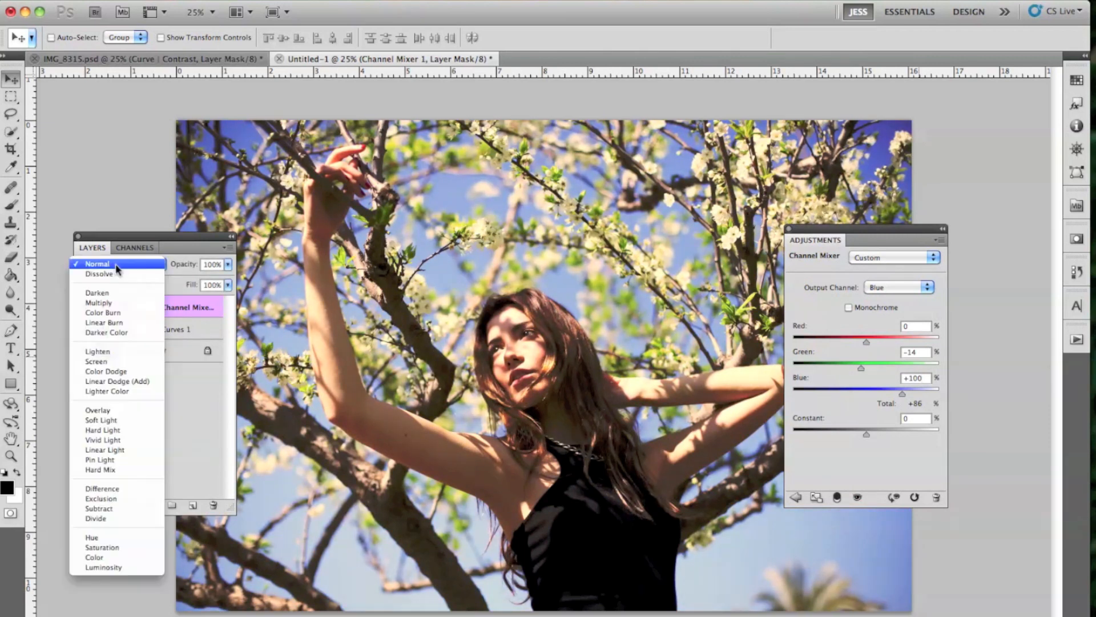
pyautogui.moveTo(94, 557)
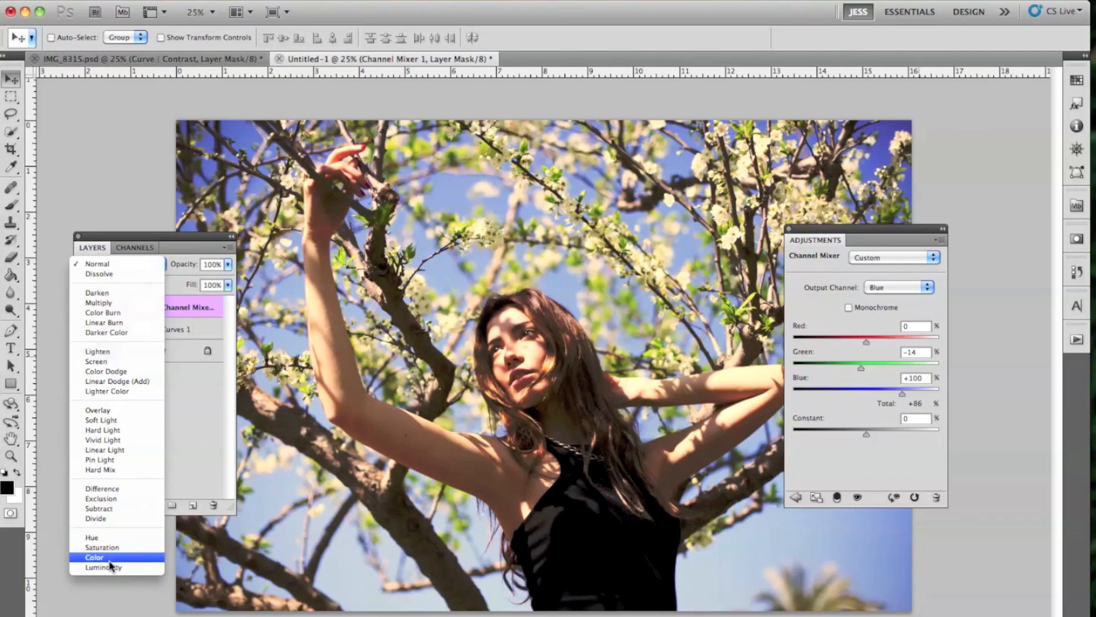
pyautogui.click(94, 558)
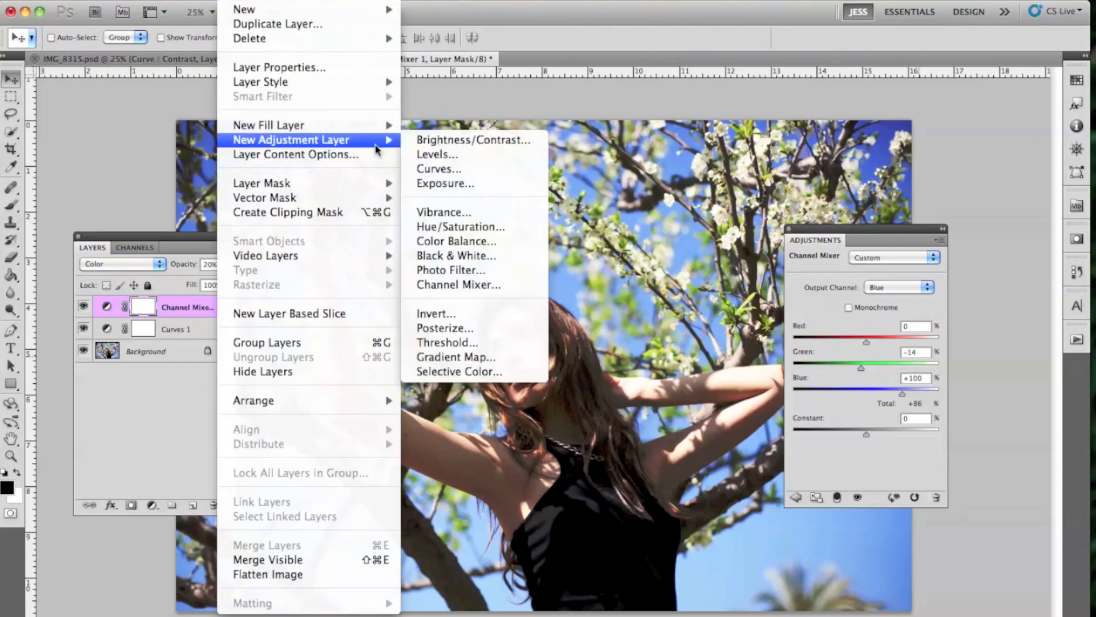
# Add a Selective Color 1 layer and adjust its Yellows, Whites and Neutrals
pyautogui.click(458, 371)
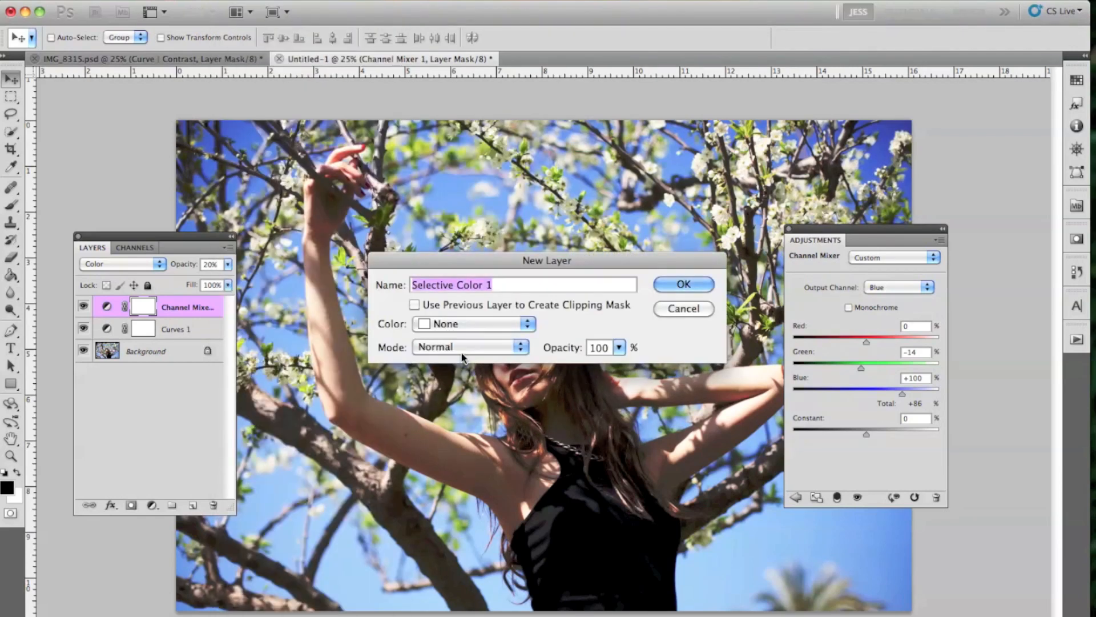
pyautogui.click(683, 284)
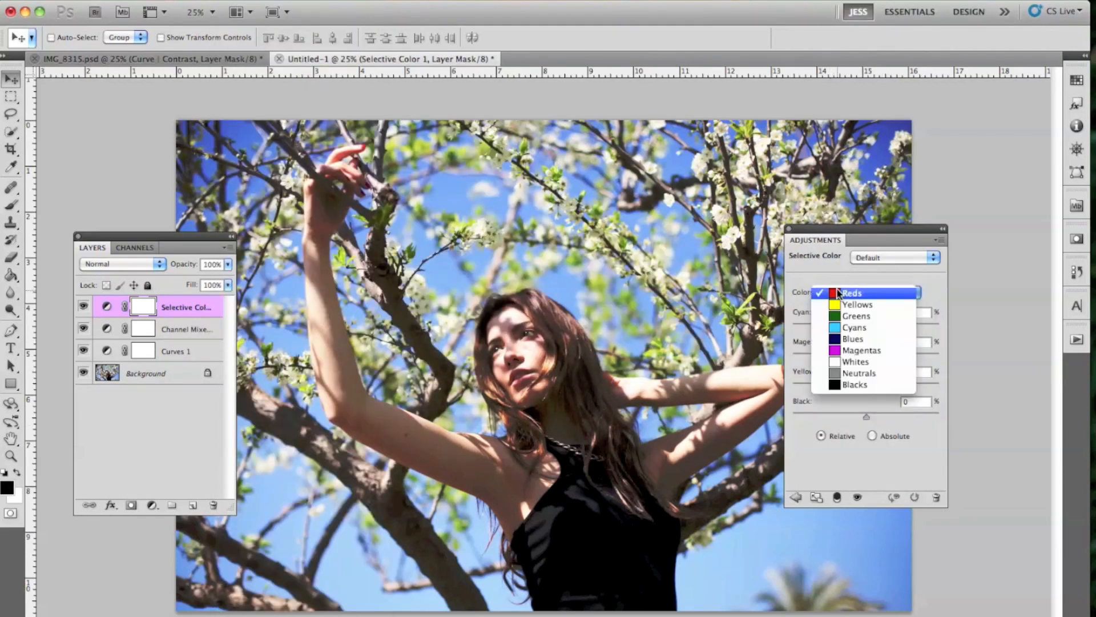
pyautogui.moveTo(857, 305)
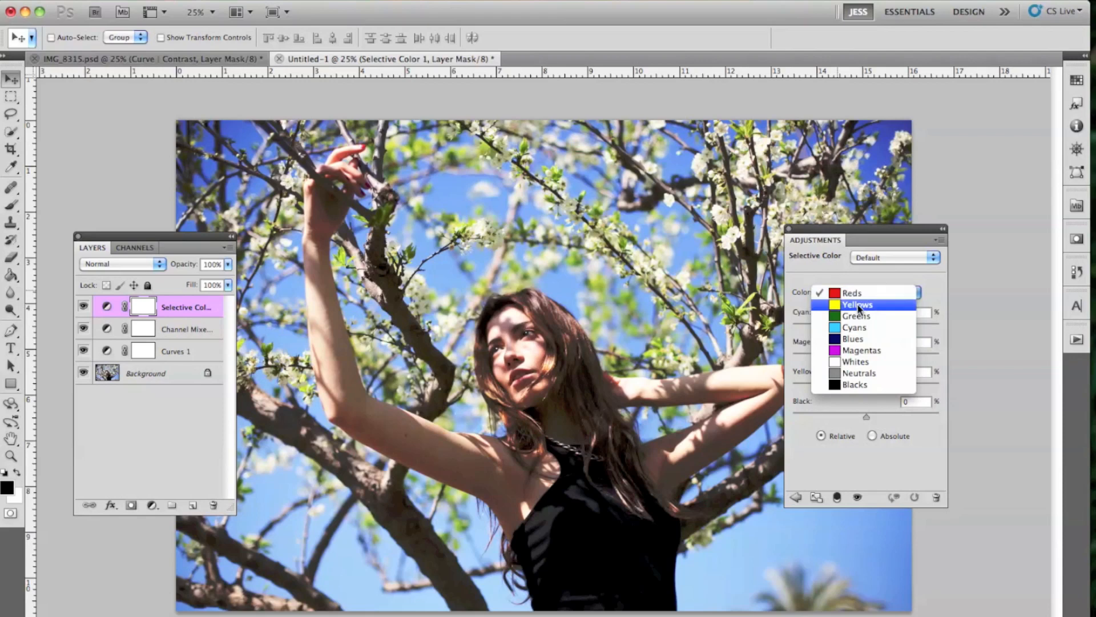
pyautogui.click(856, 303)
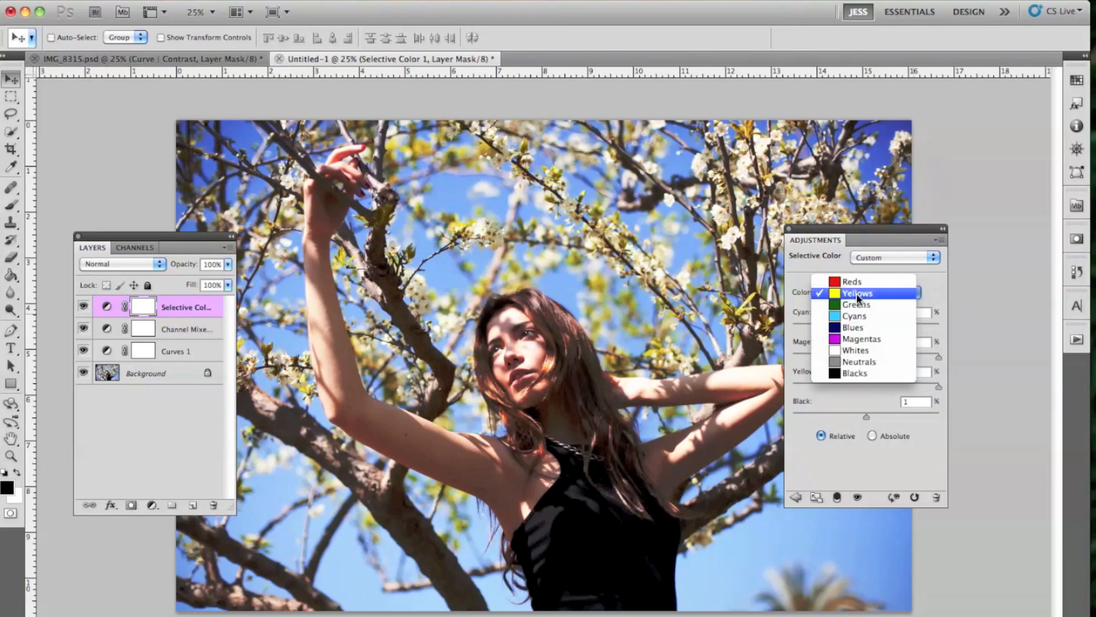
pyautogui.click(856, 350)
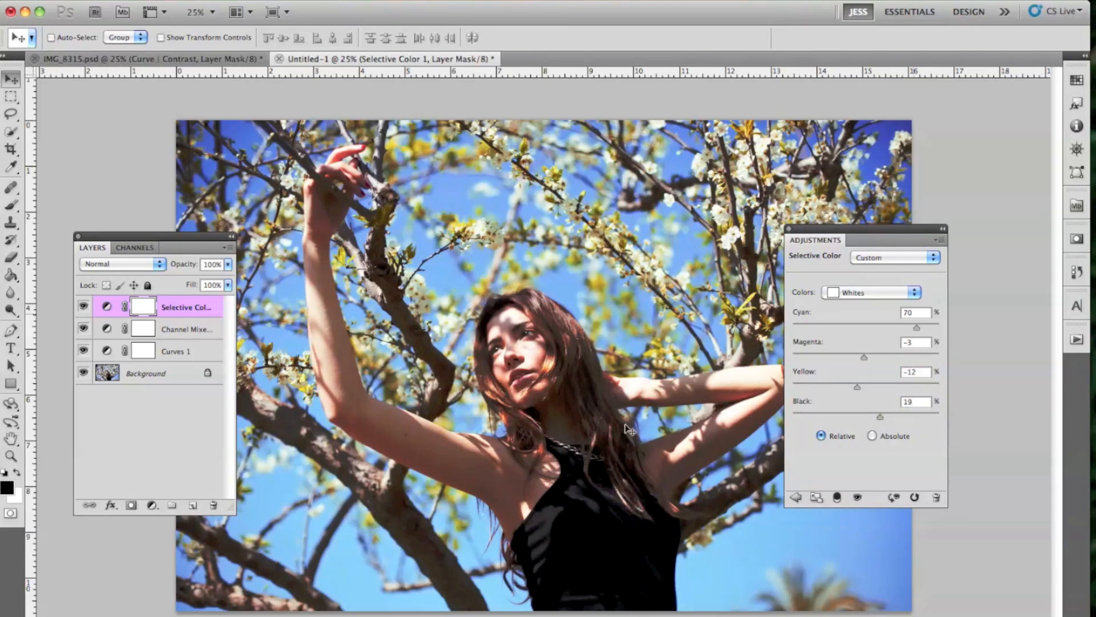
pyautogui.click(869, 292)
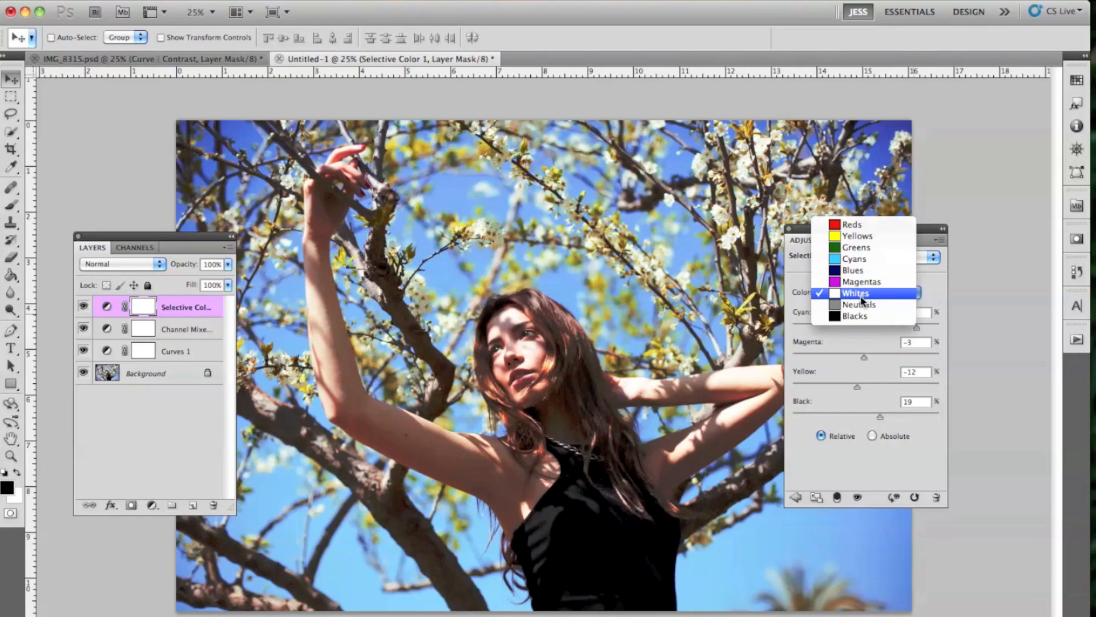
pyautogui.click(858, 304)
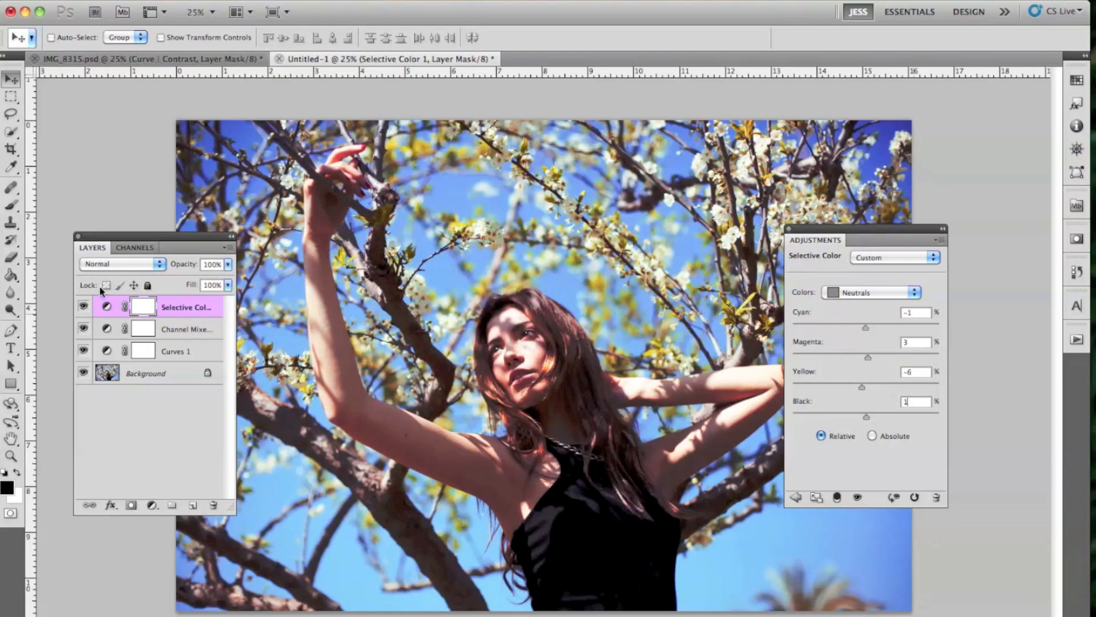
# Toggle the Selective Color 1 layer's visibility to compare before and after
pyautogui.click(83, 307)
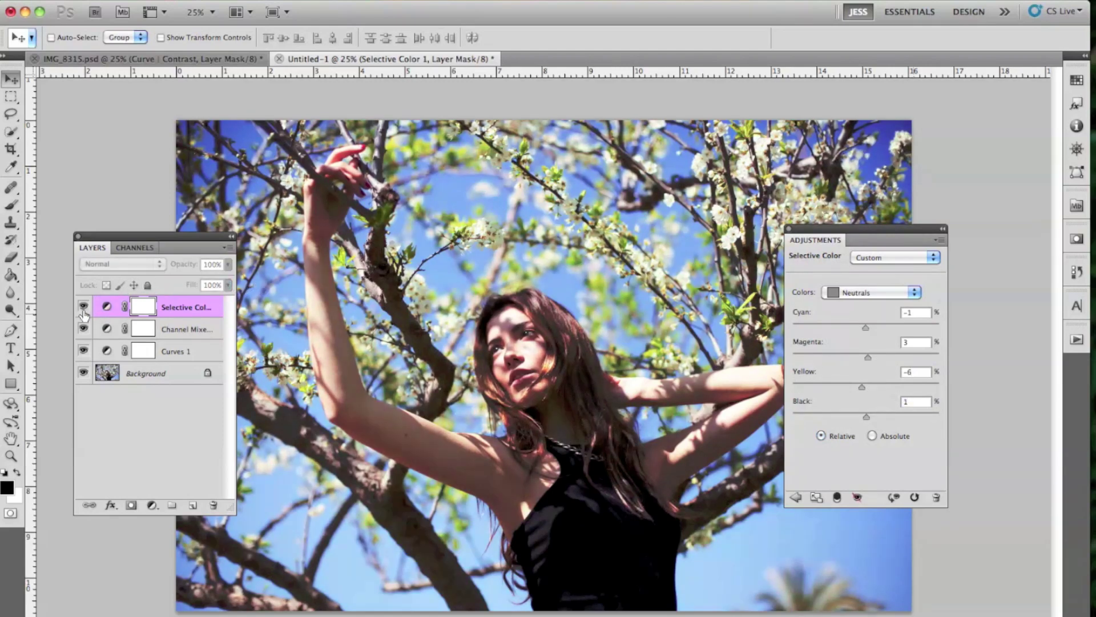
pyautogui.click(83, 308)
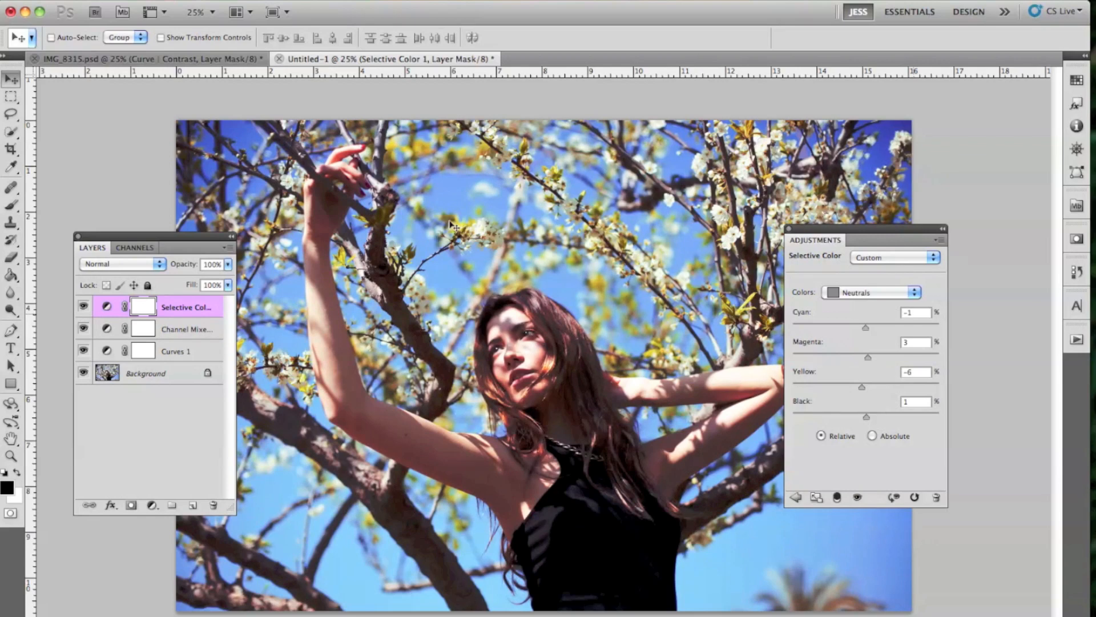
pyautogui.click(84, 306)
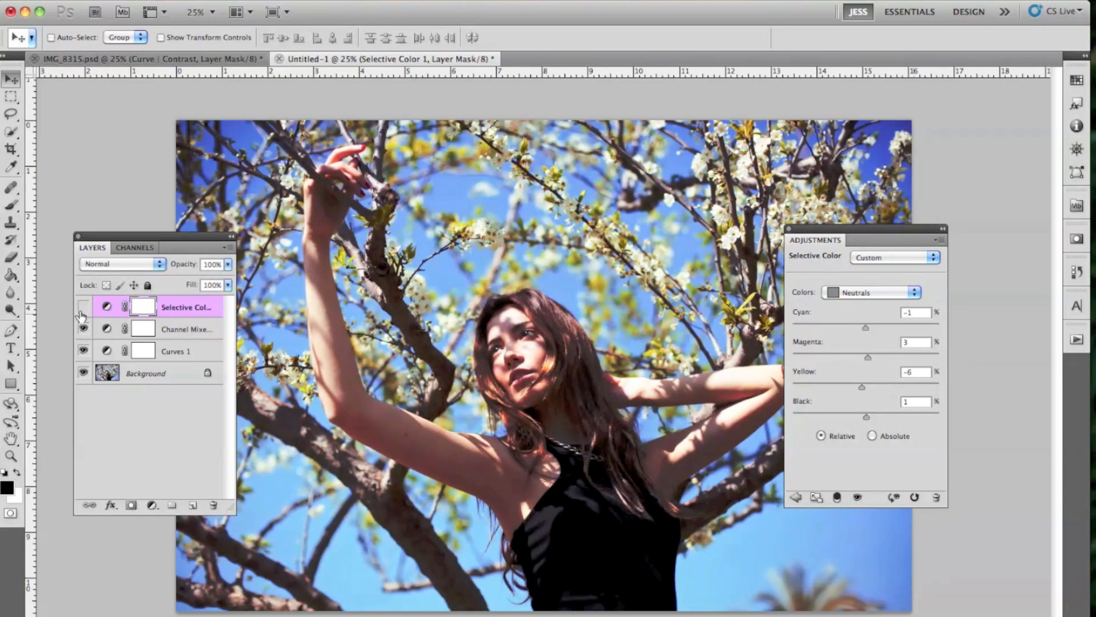
pyautogui.click(83, 307)
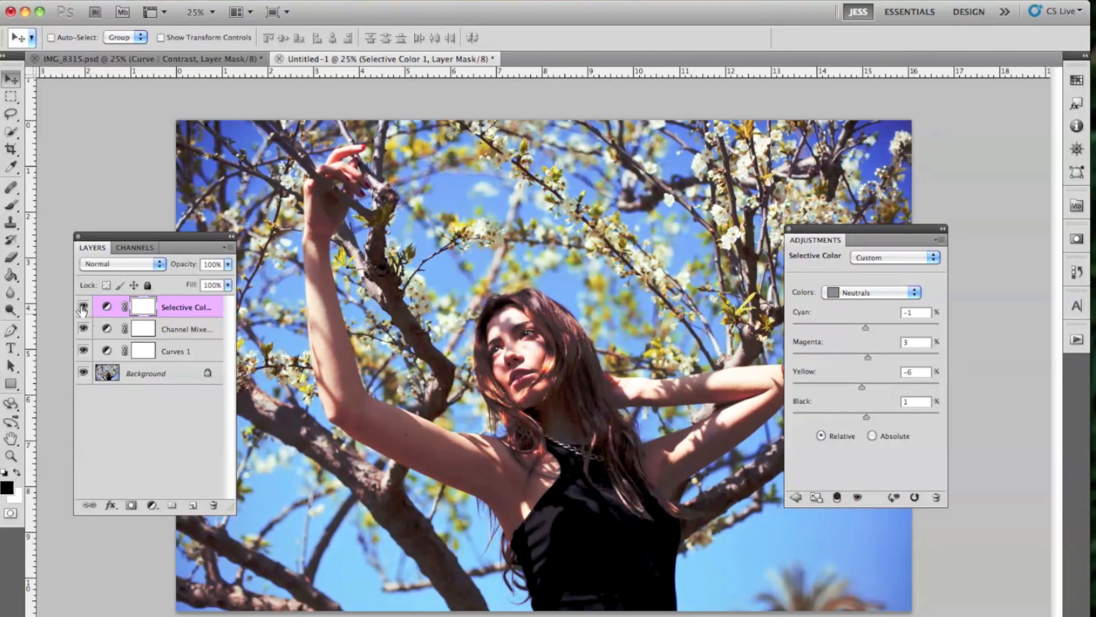
pyautogui.click(83, 307)
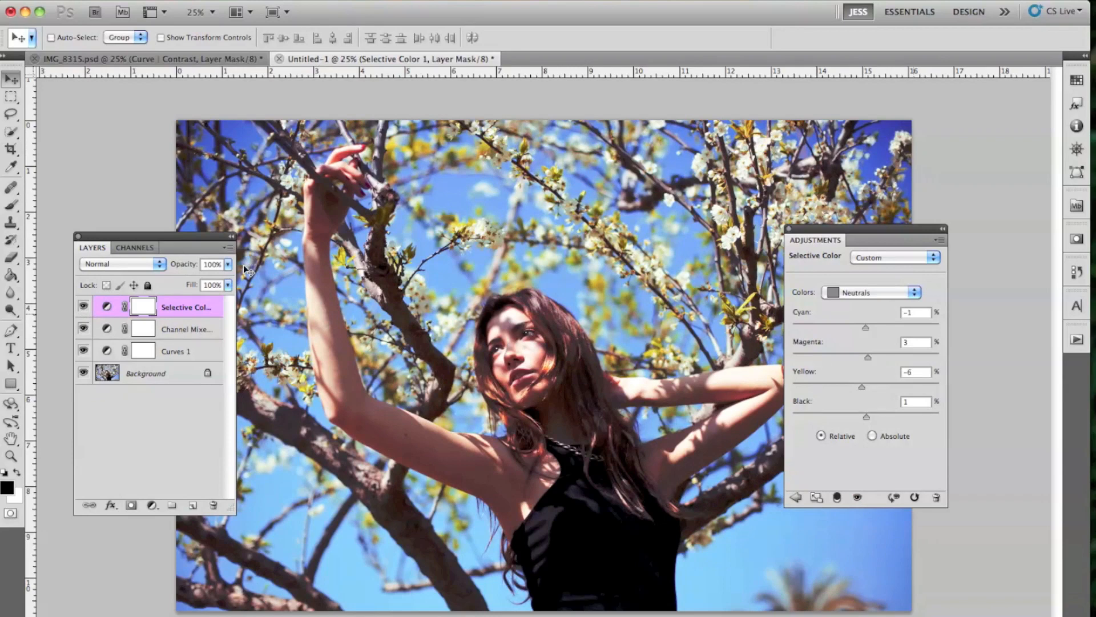
pyautogui.moveTo(419, 370)
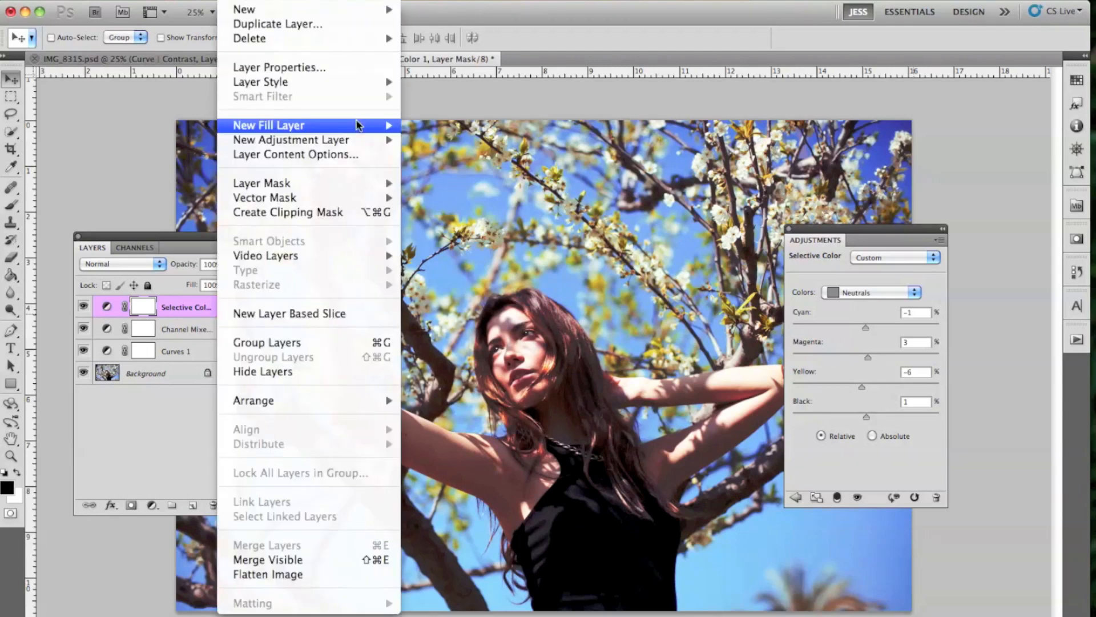
# Add a second Selective Color layer: Reds (-27, 11, 55, 13), Yellows (-50, 0, 14, 0)
pyautogui.click(268, 126)
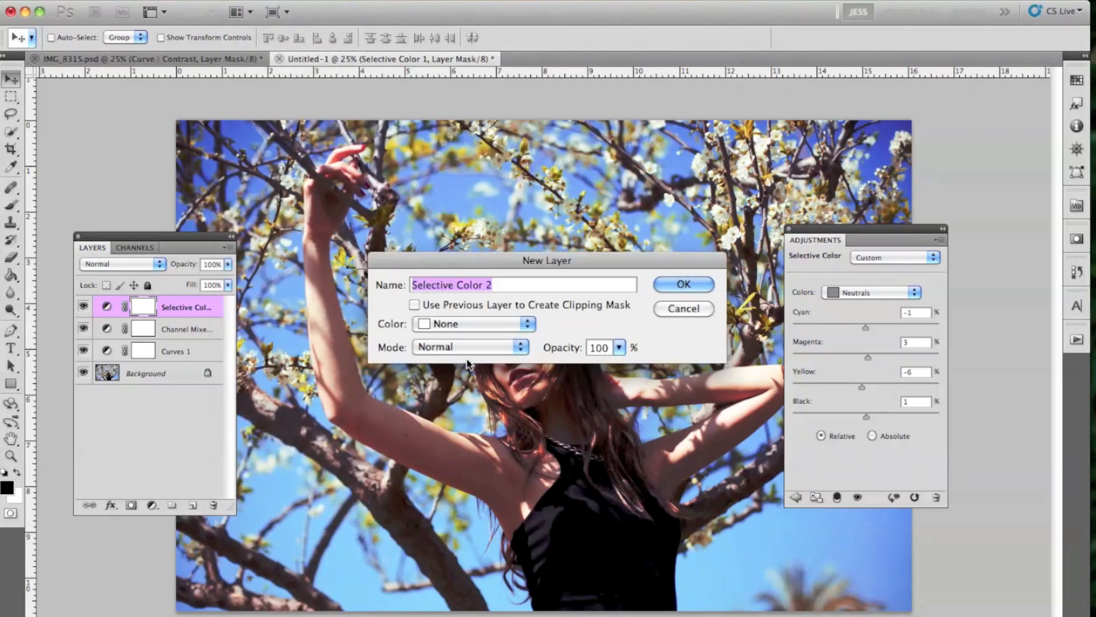
pyautogui.click(682, 283)
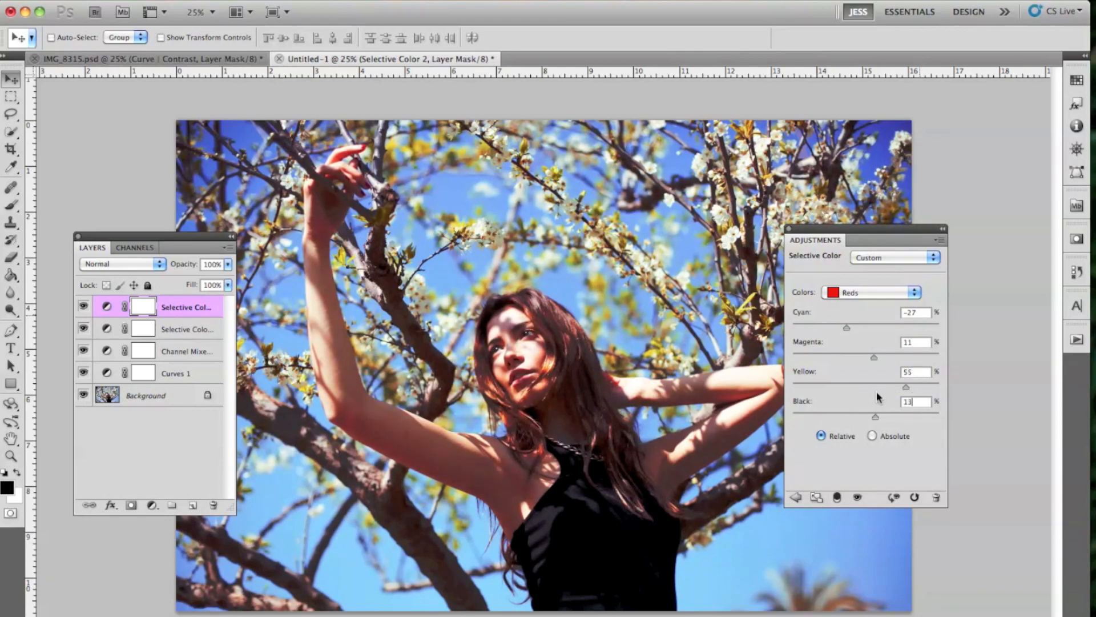
pyautogui.moveTo(588, 398)
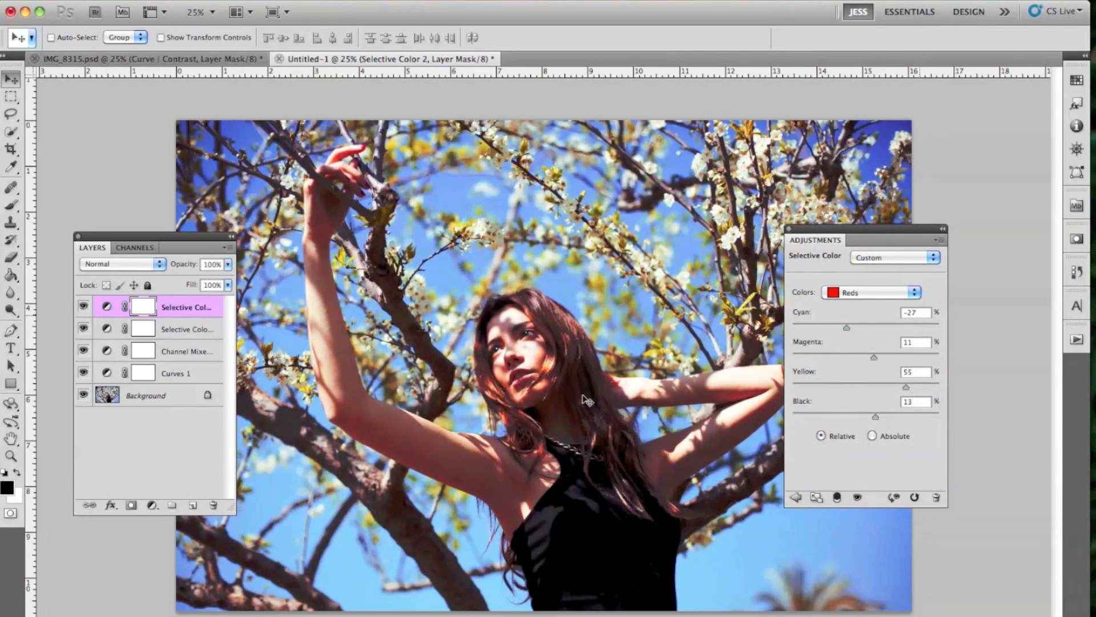
pyautogui.moveTo(324, 274)
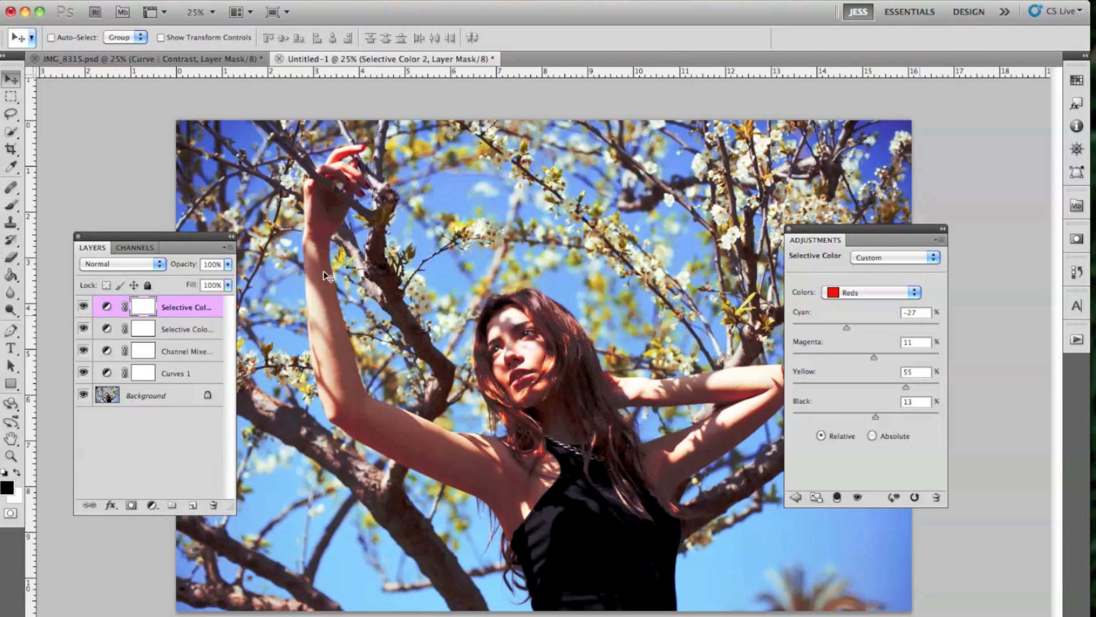
pyautogui.moveTo(894, 302)
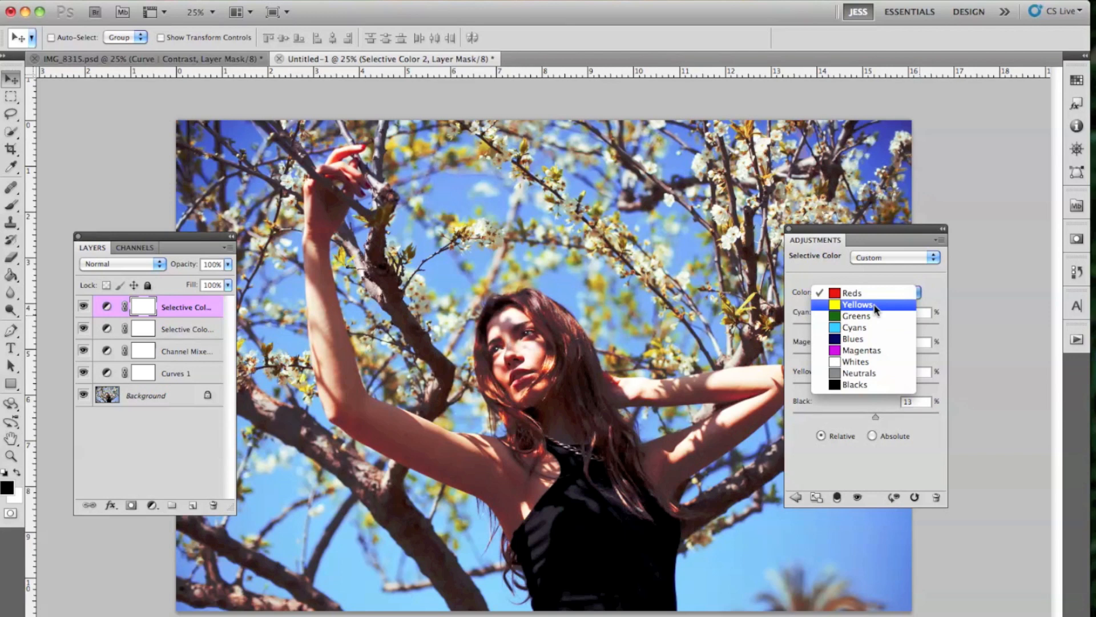
pyautogui.click(858, 304)
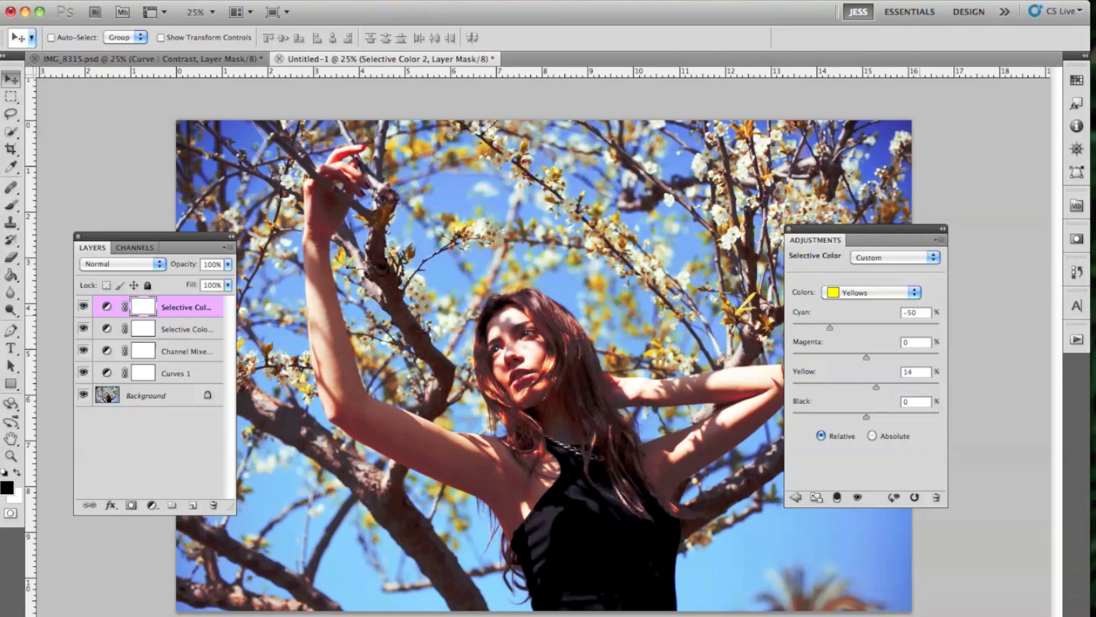
pyautogui.moveTo(751, 334)
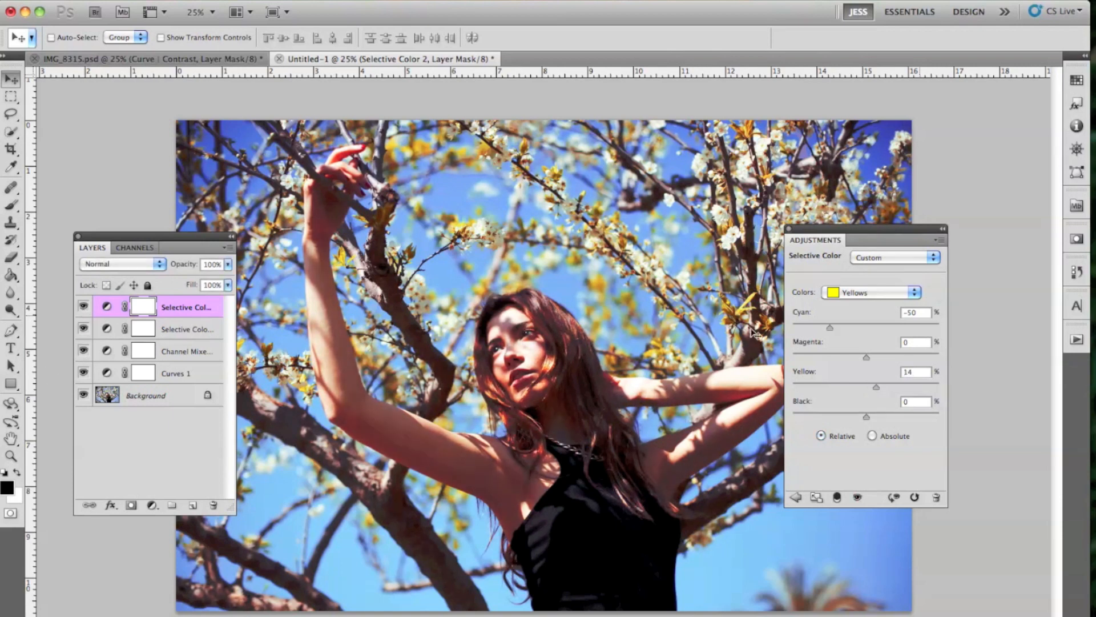
pyautogui.moveTo(900, 299)
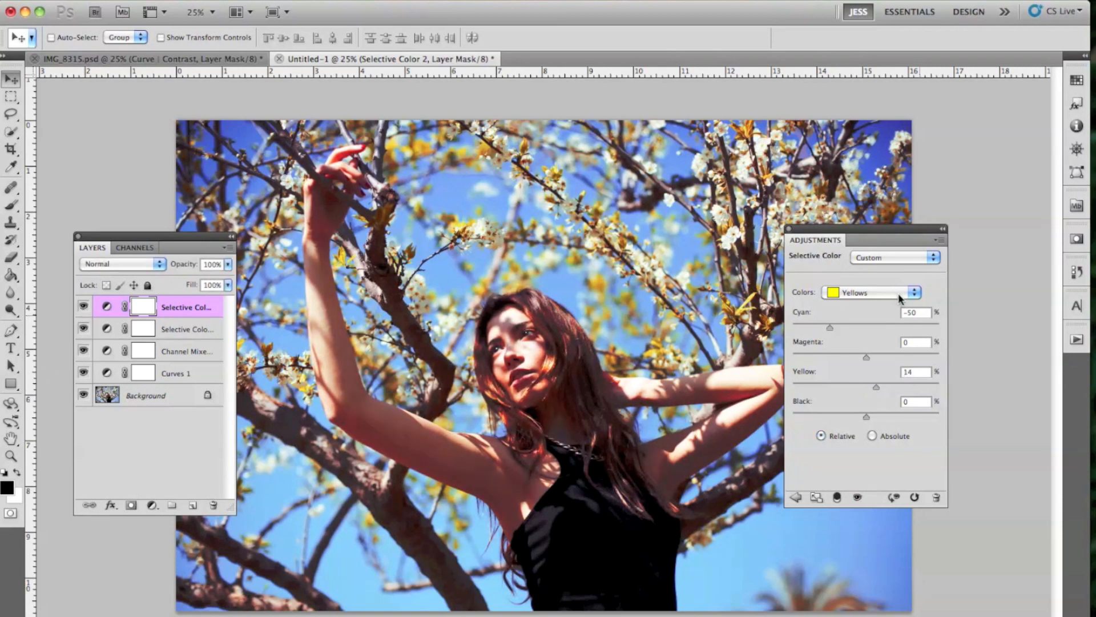
pyautogui.moveTo(586, 349)
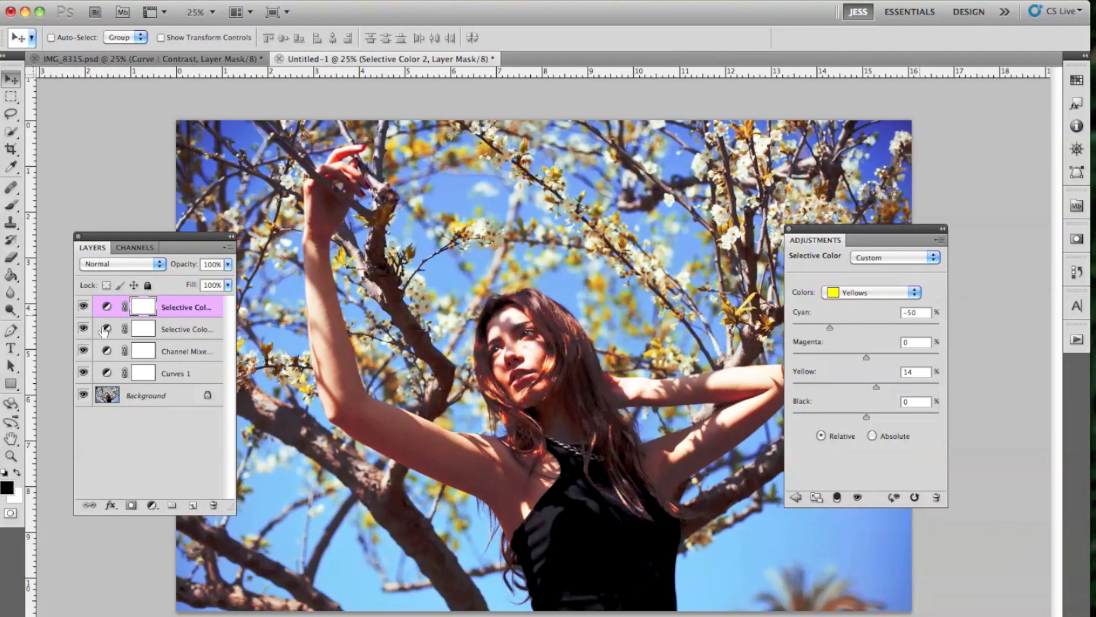
pyautogui.click(187, 329)
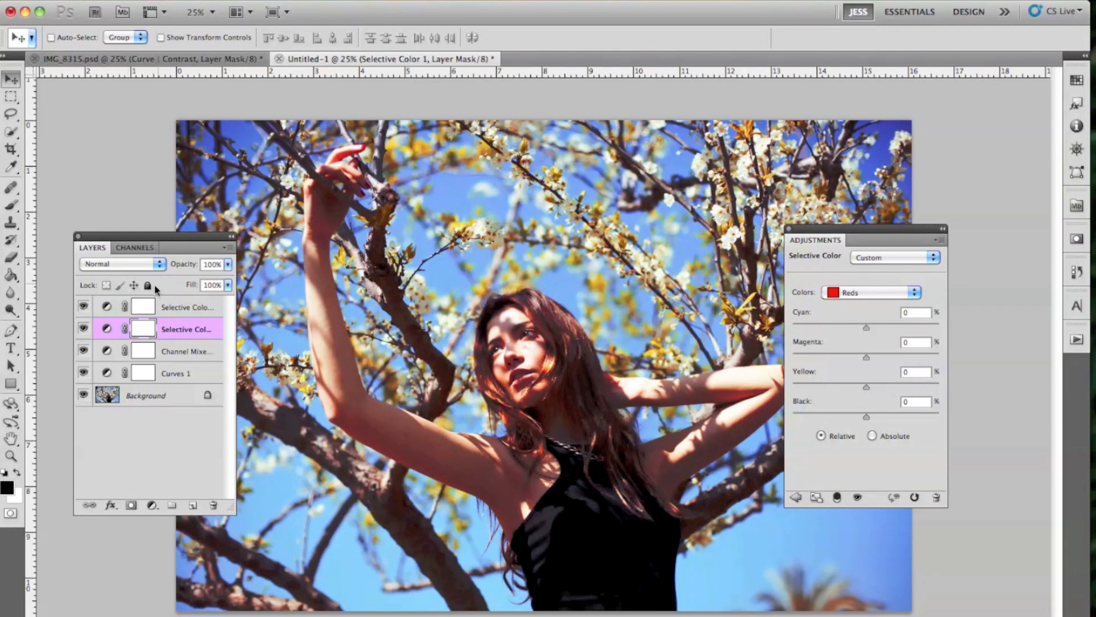
pyautogui.click(186, 307)
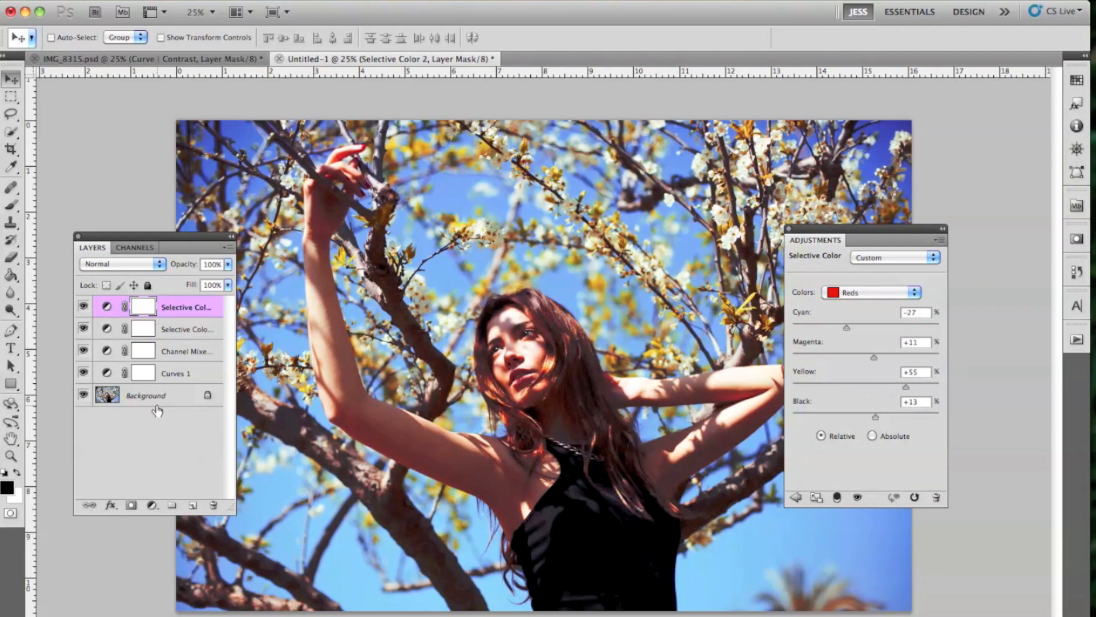
# Add a Gradient Map 1 layer, trying presets and keeping the red-to-yellow gradient
pyautogui.click(315, 4)
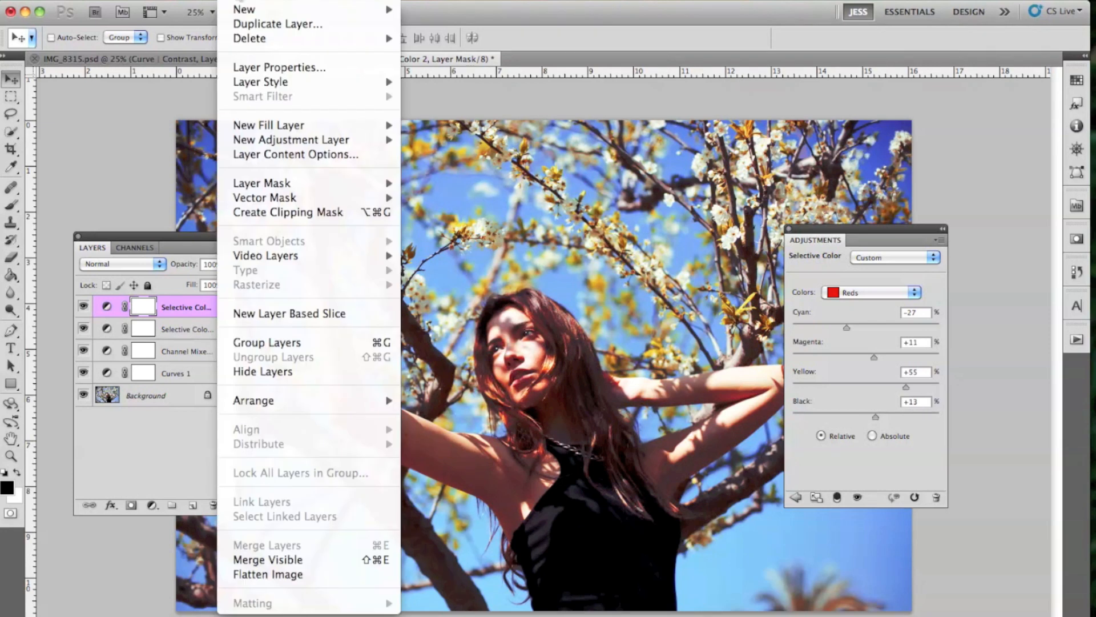
pyautogui.moveTo(290, 140)
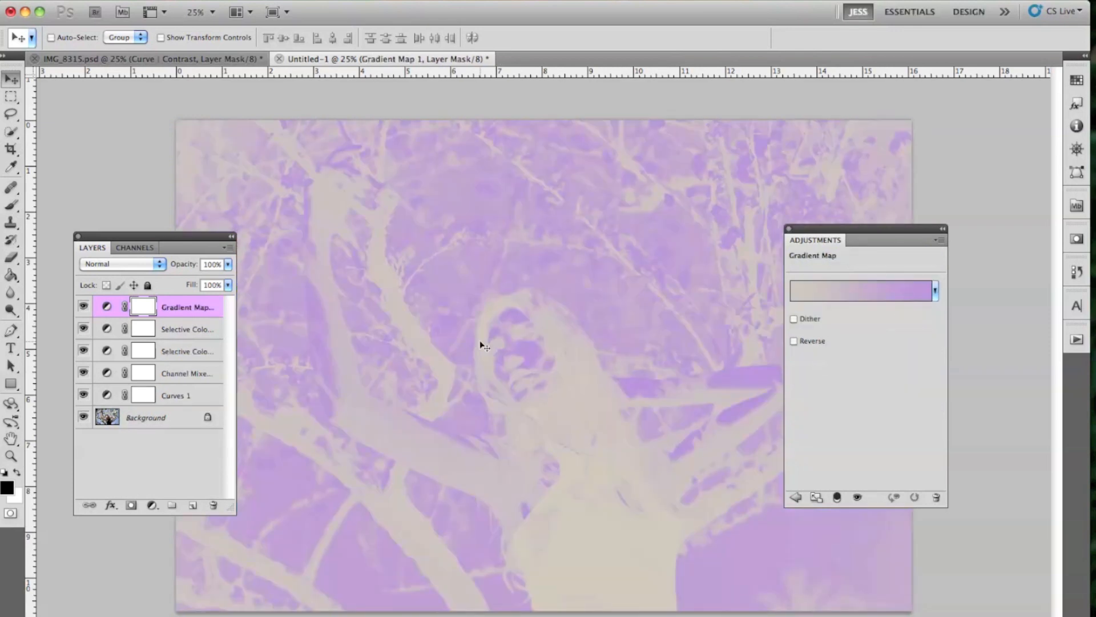
pyautogui.click(861, 290)
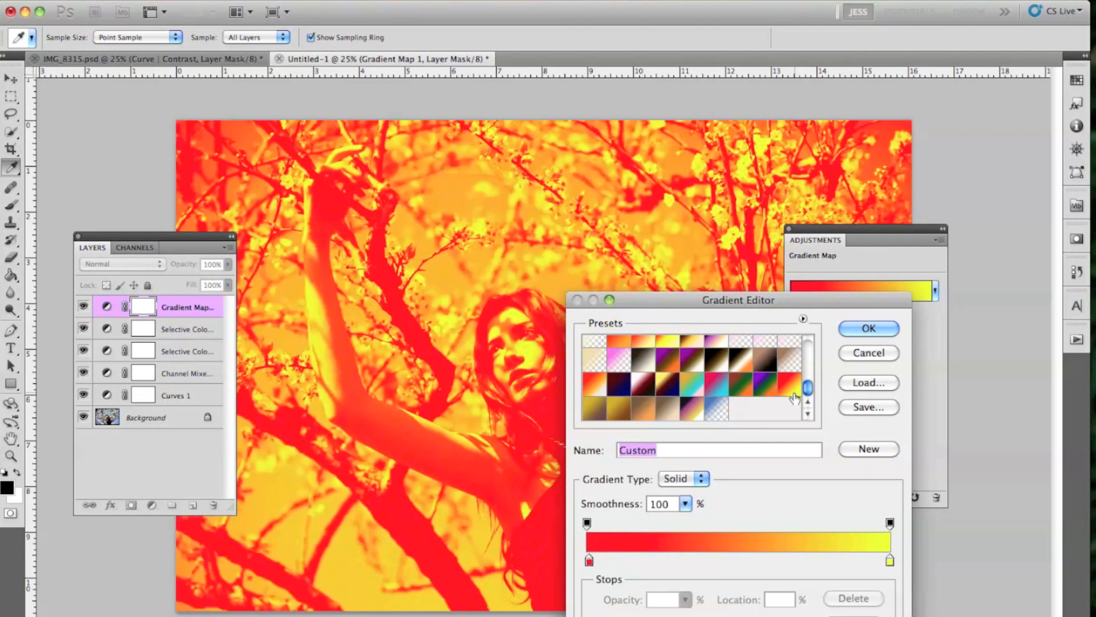
pyautogui.moveTo(829, 360)
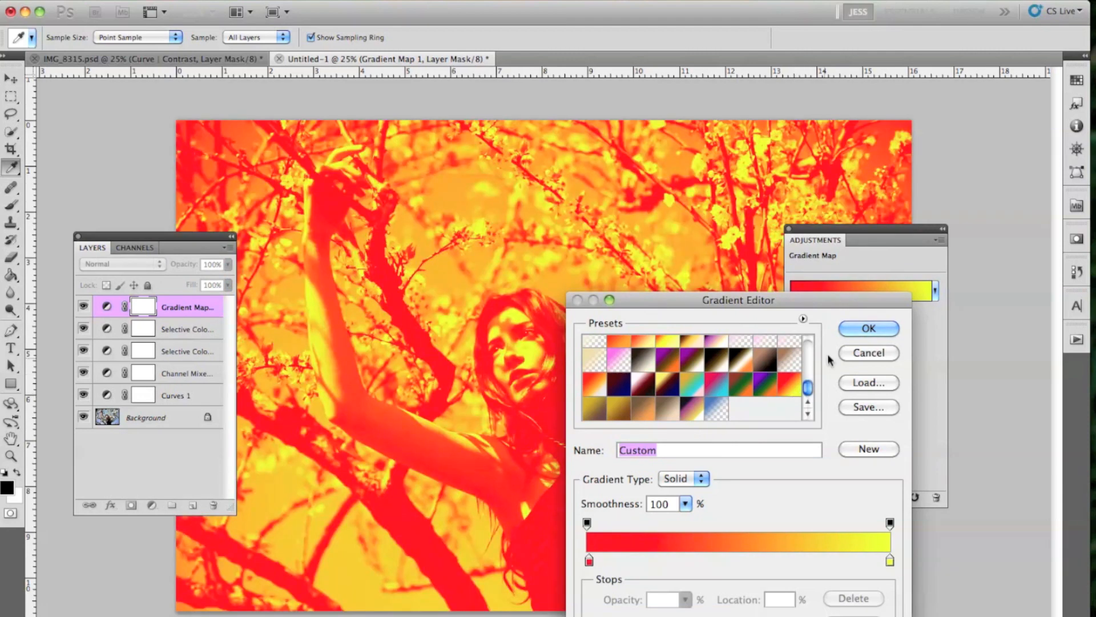
pyautogui.click(647, 389)
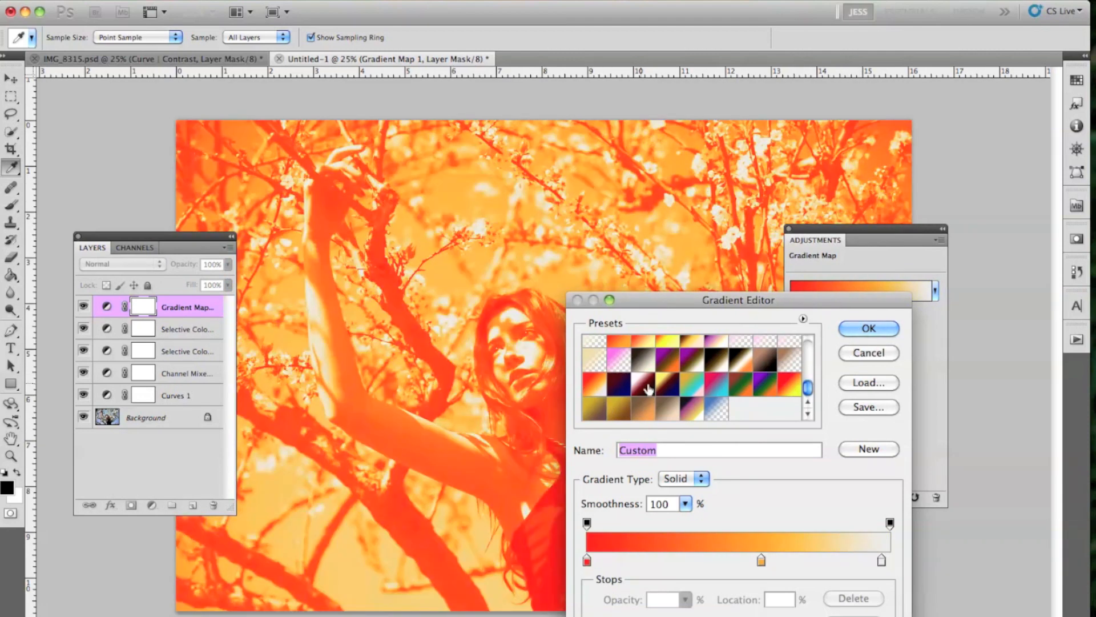
pyautogui.click(868, 329)
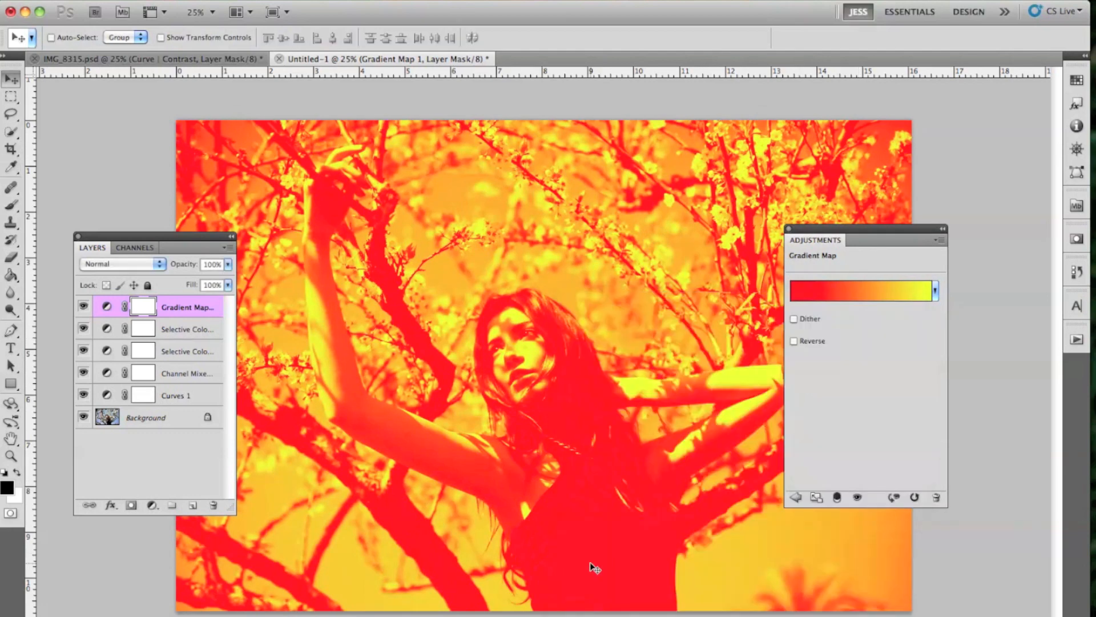
# Switch the Gradient Map 1 layer to Soft Light blend mode at 14% opacity
pyautogui.click(119, 264)
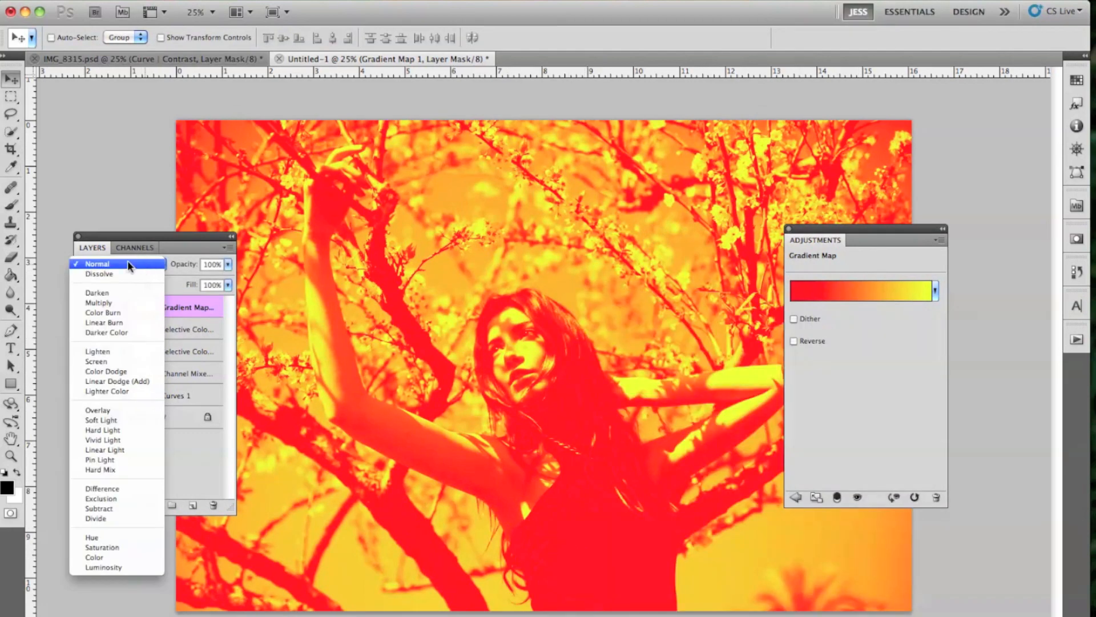
pyautogui.moveTo(101, 420)
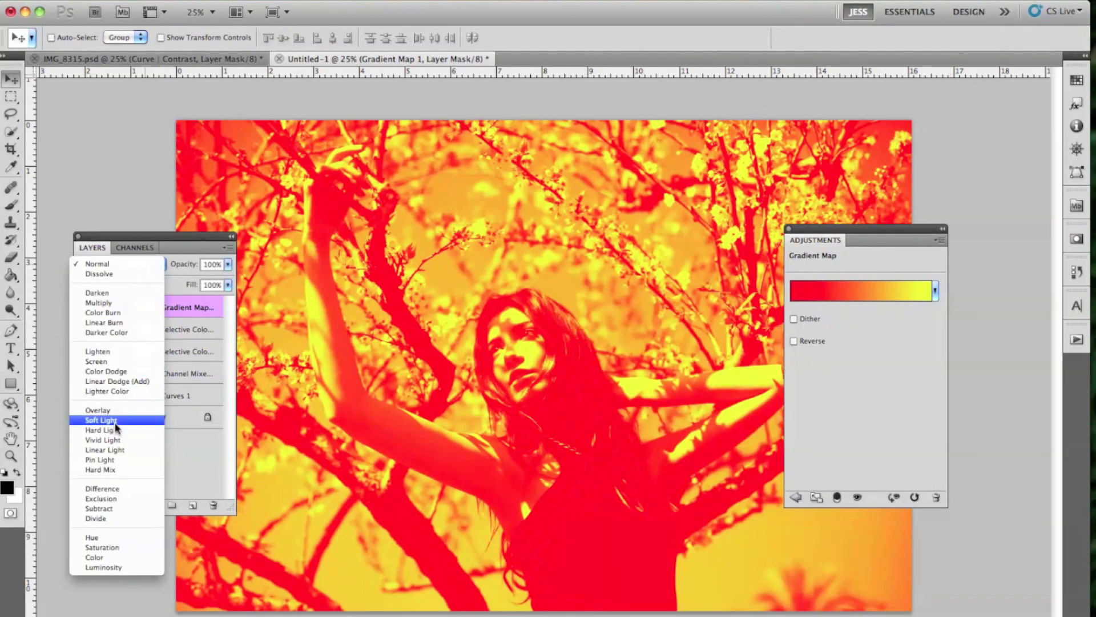
pyautogui.click(101, 420)
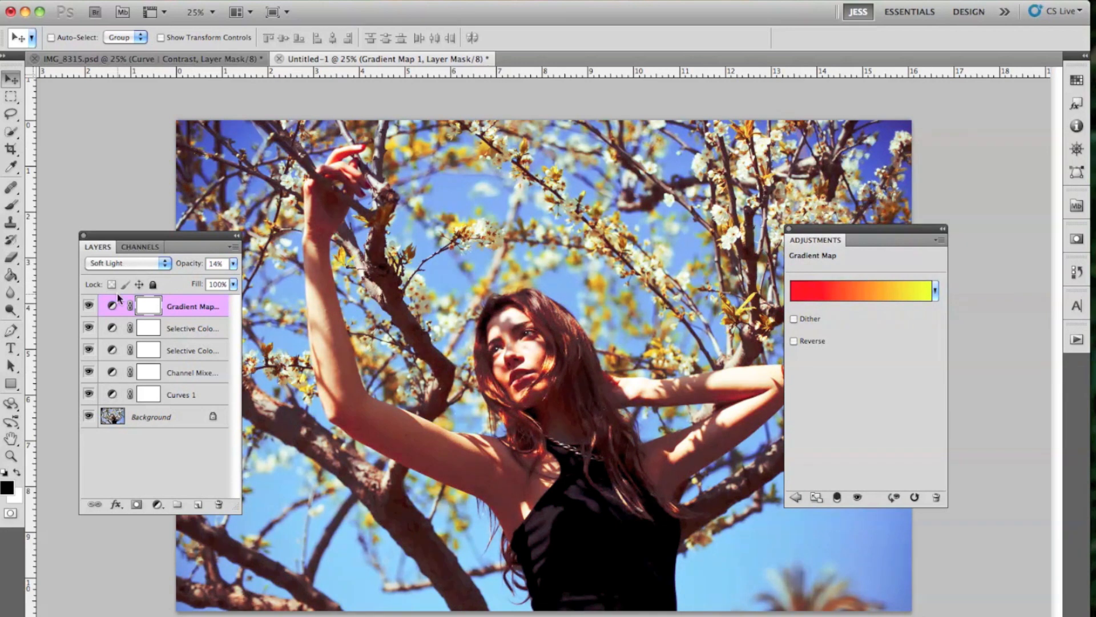
pyautogui.click(88, 307)
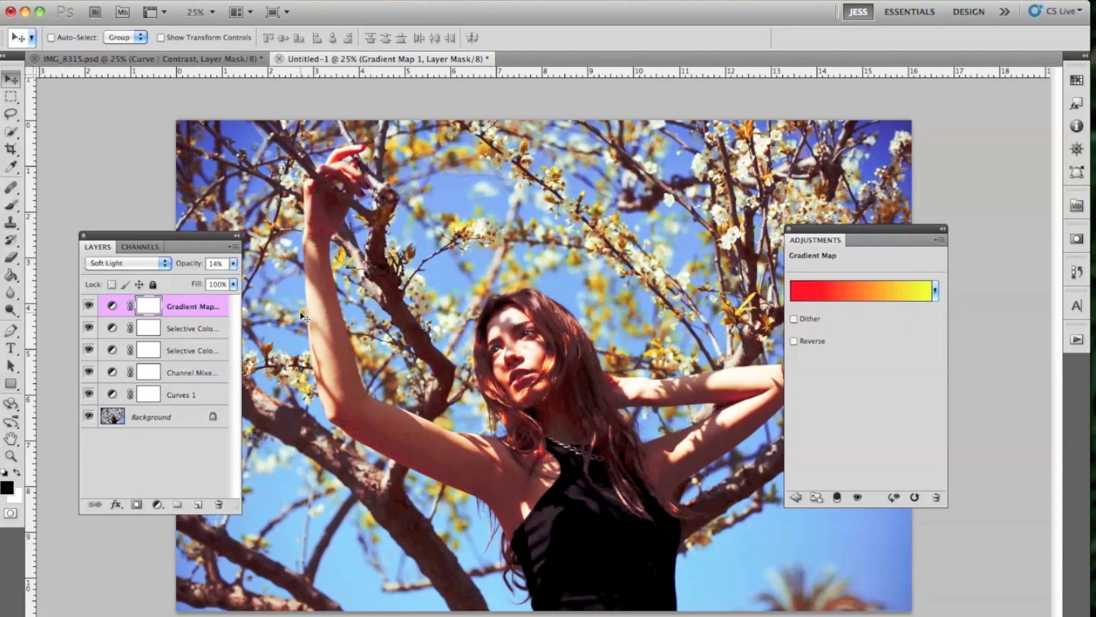
pyautogui.moveTo(281, 309)
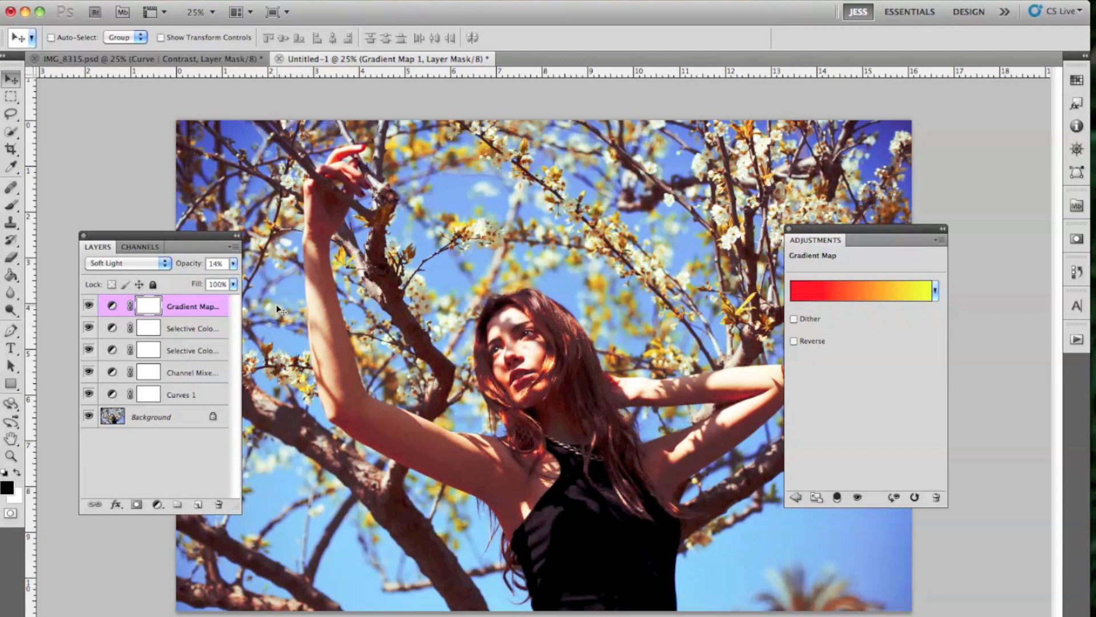
pyautogui.moveTo(84, 320)
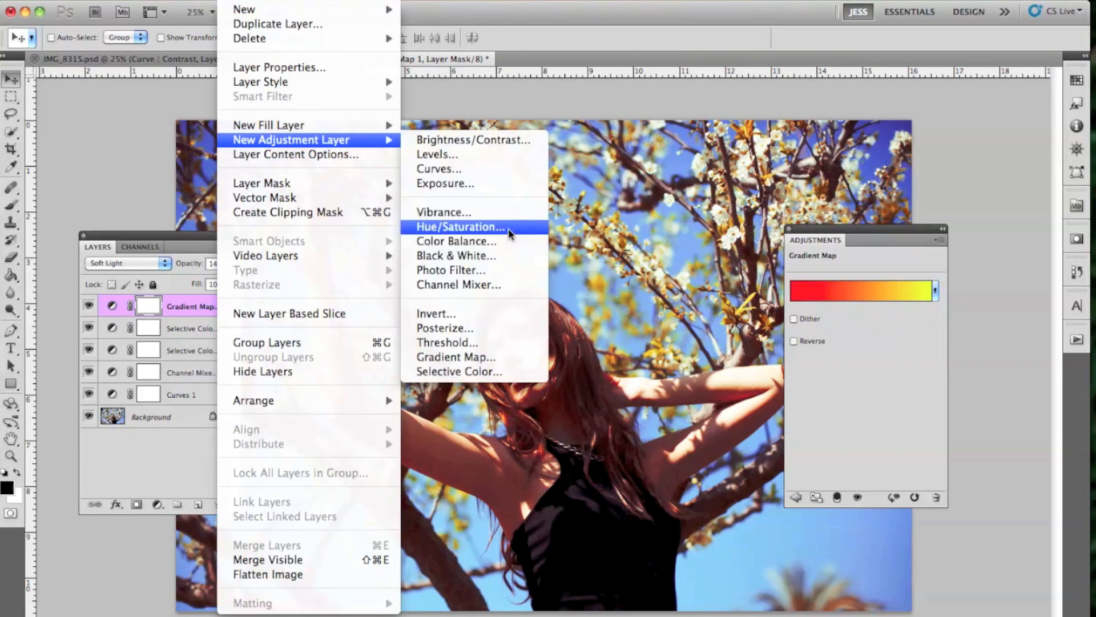
# Add a Hue/Saturation 1 layer with Hue -32 and toggle it to compare
pyautogui.click(459, 227)
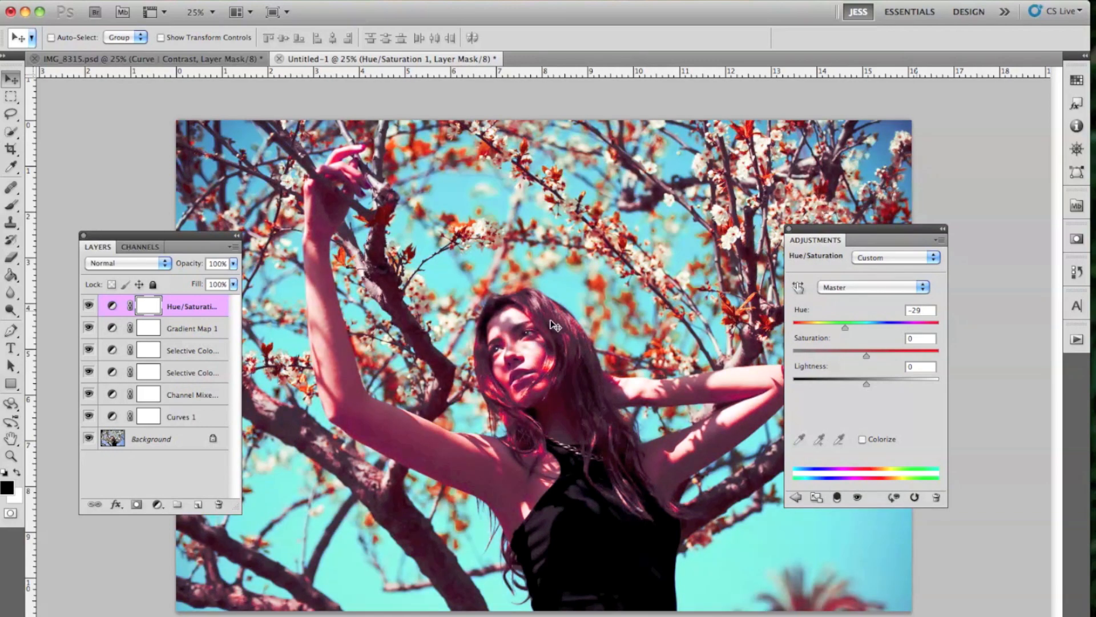
pyautogui.moveTo(846, 336)
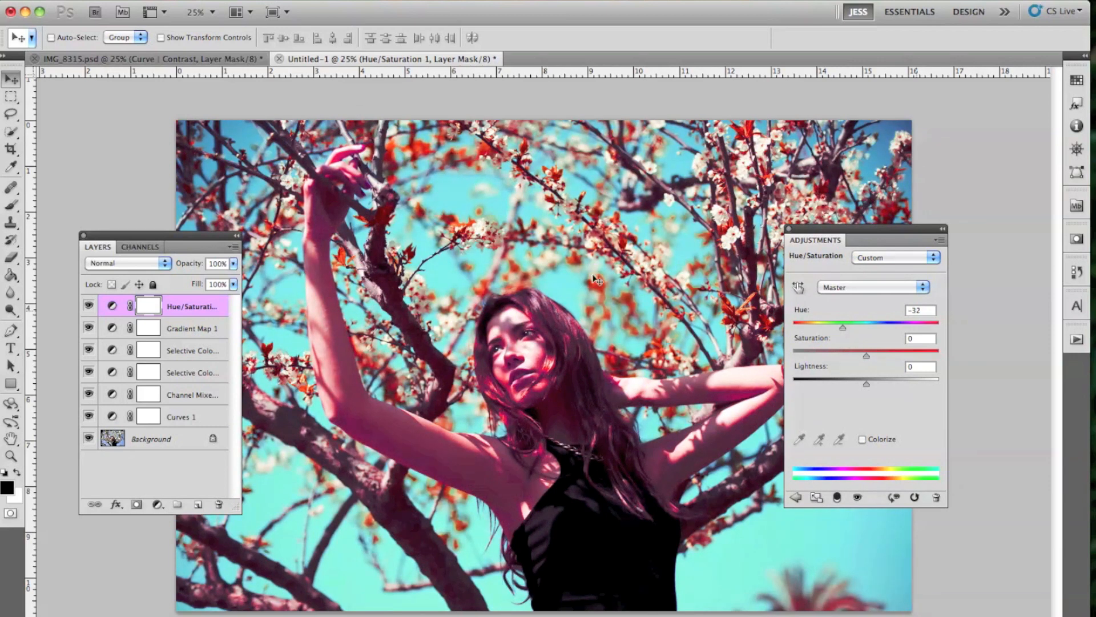
pyautogui.click(89, 305)
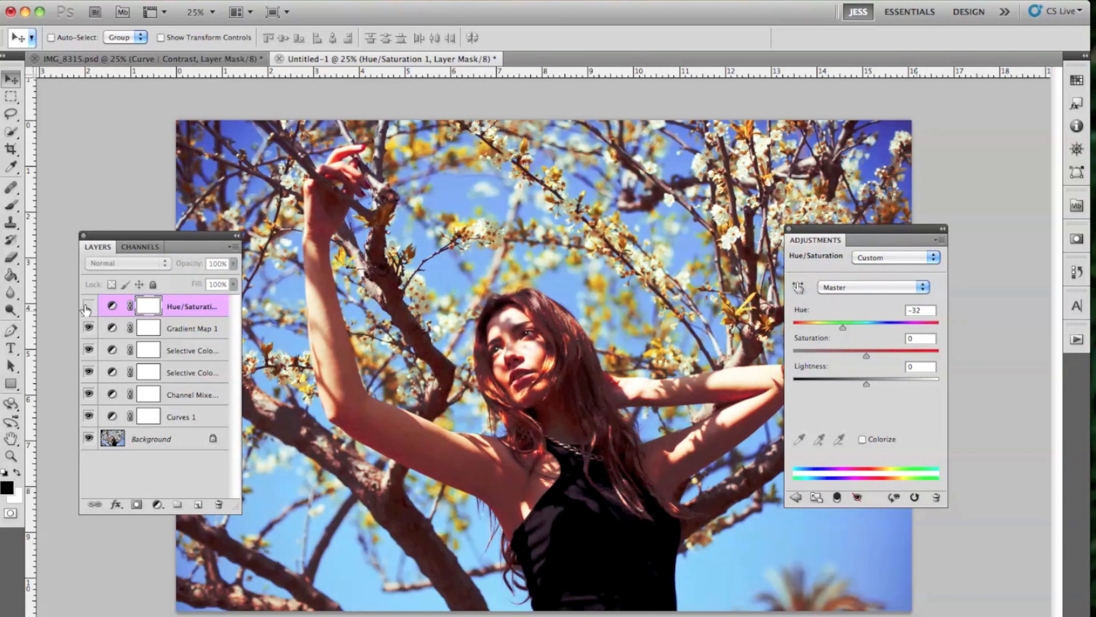
pyautogui.click(88, 306)
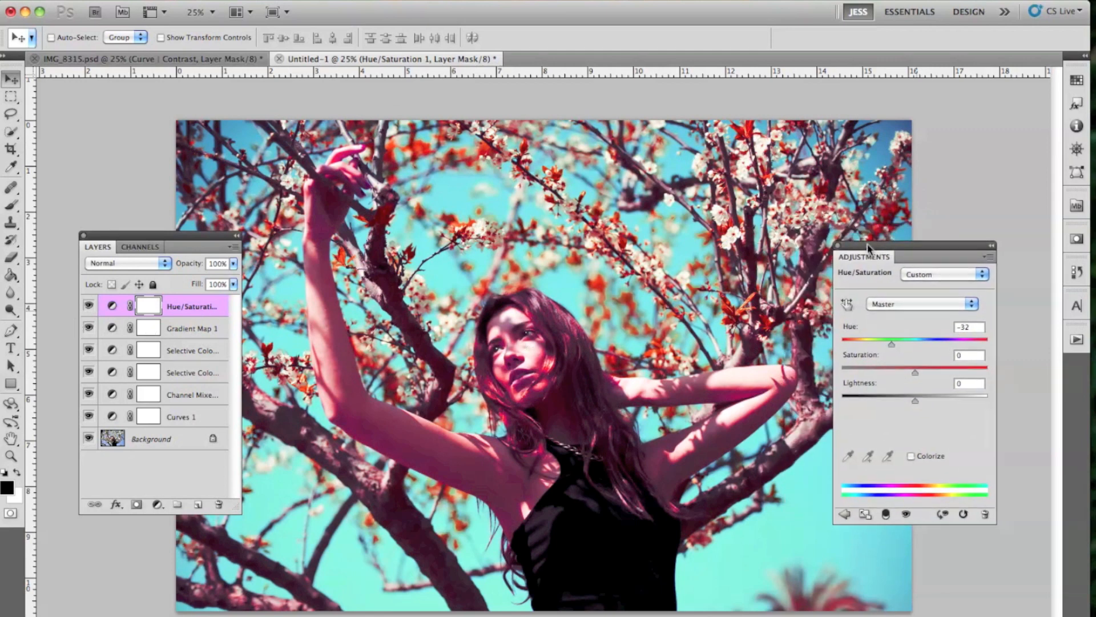
pyautogui.click(11, 205)
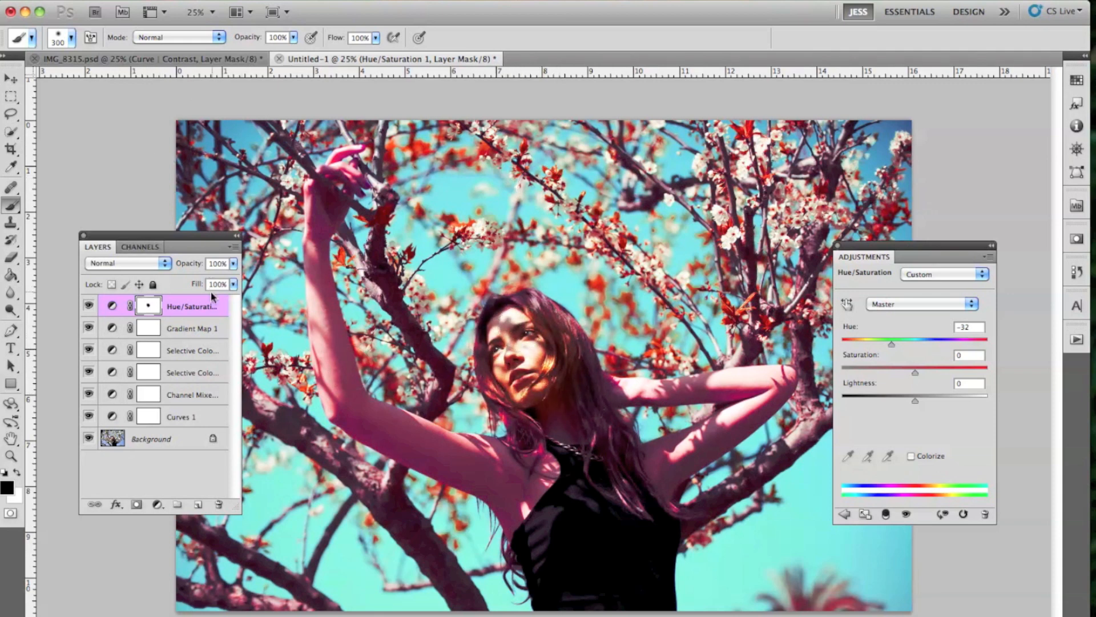
pyautogui.moveTo(157, 318)
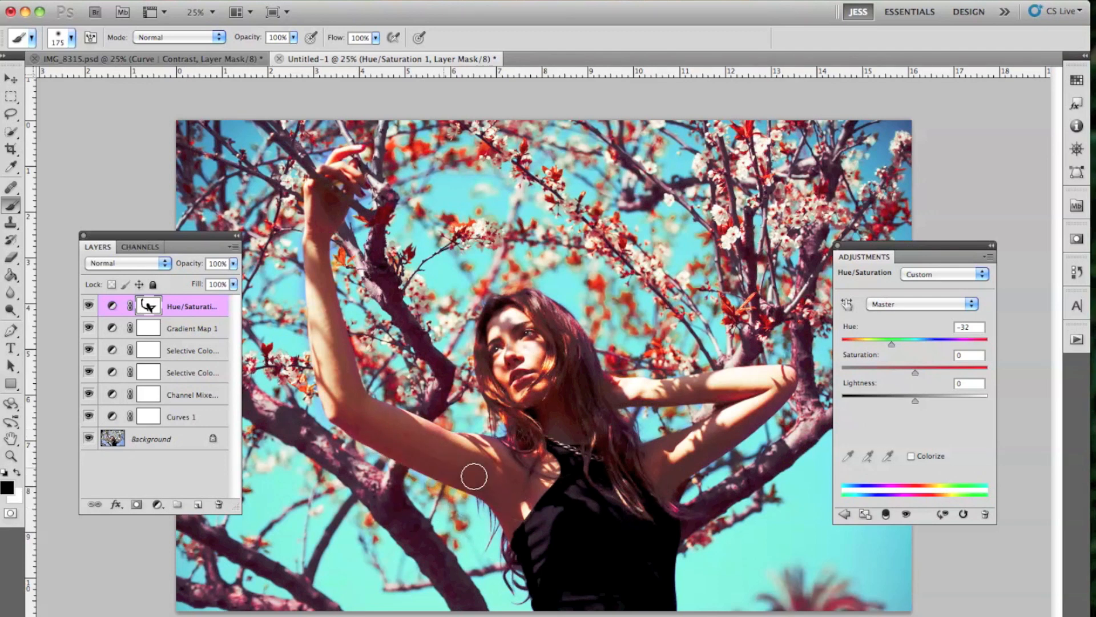
pyautogui.moveTo(510, 545)
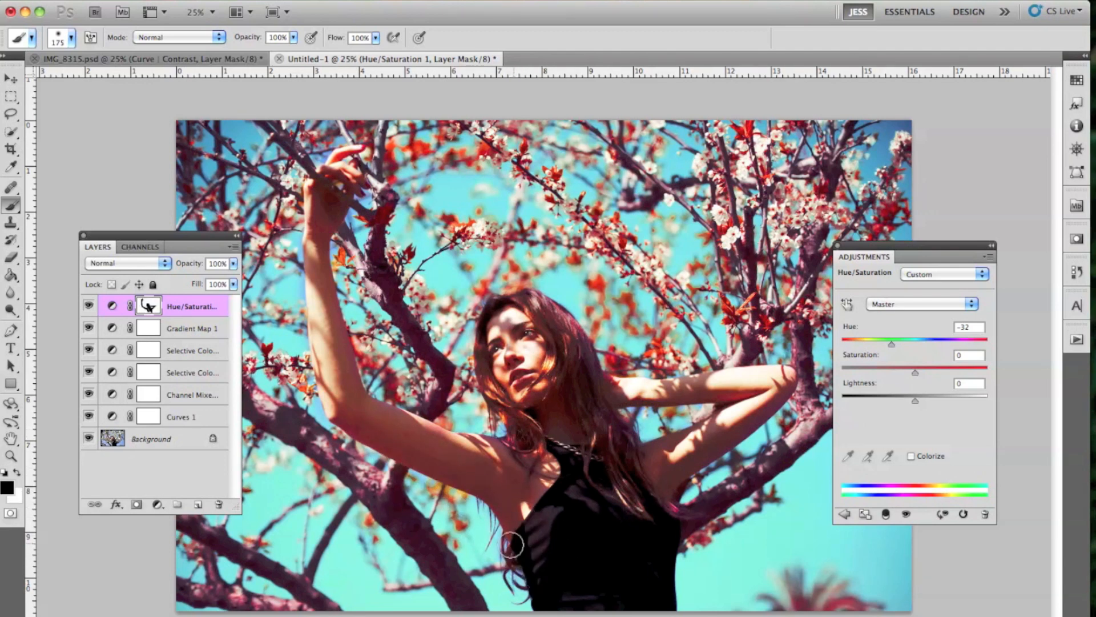
pyautogui.moveTo(667, 514)
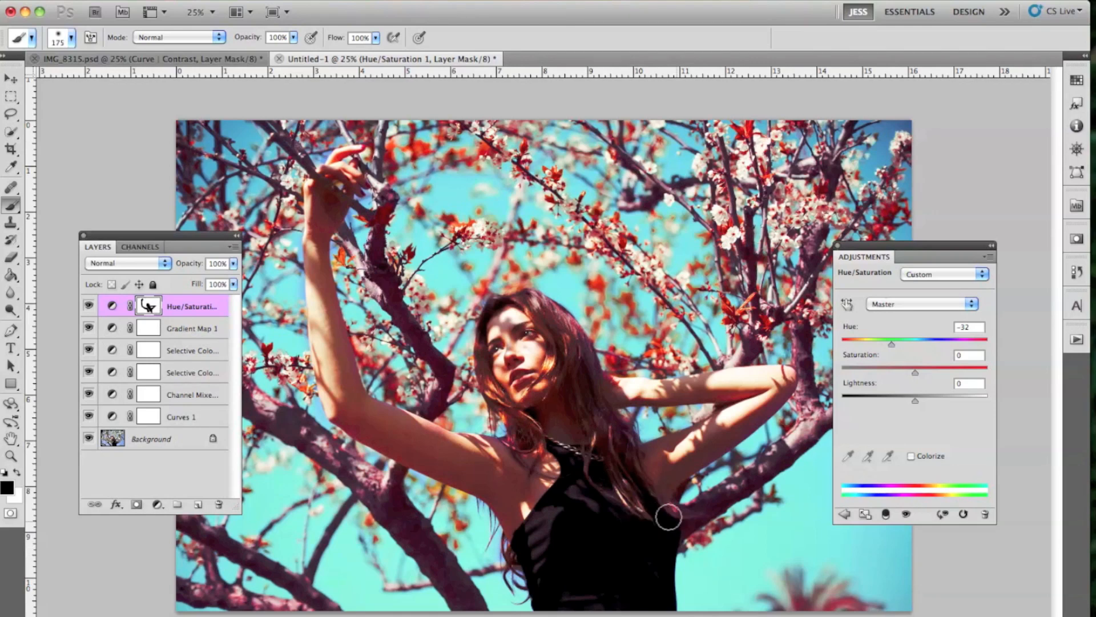
pyautogui.moveTo(599, 396)
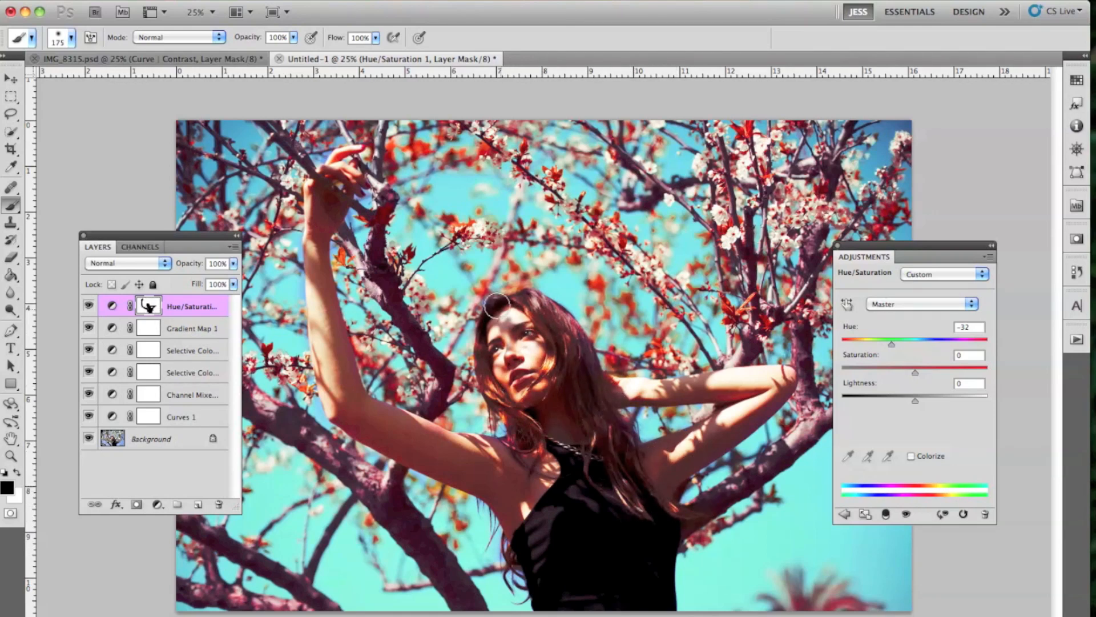
pyautogui.moveTo(545, 481)
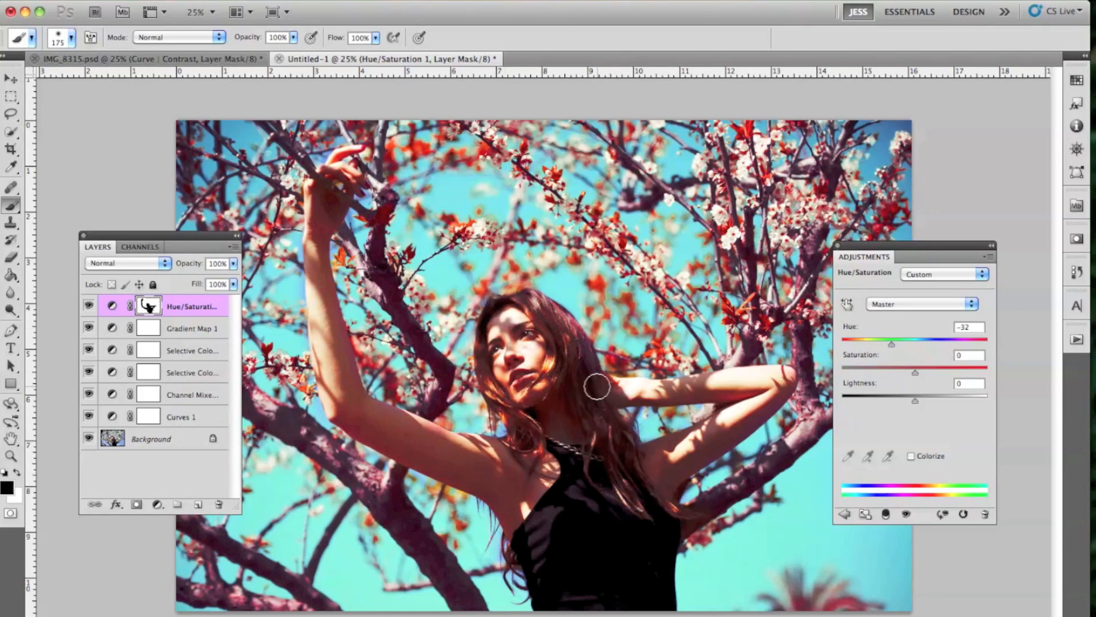
pyautogui.moveTo(549, 386)
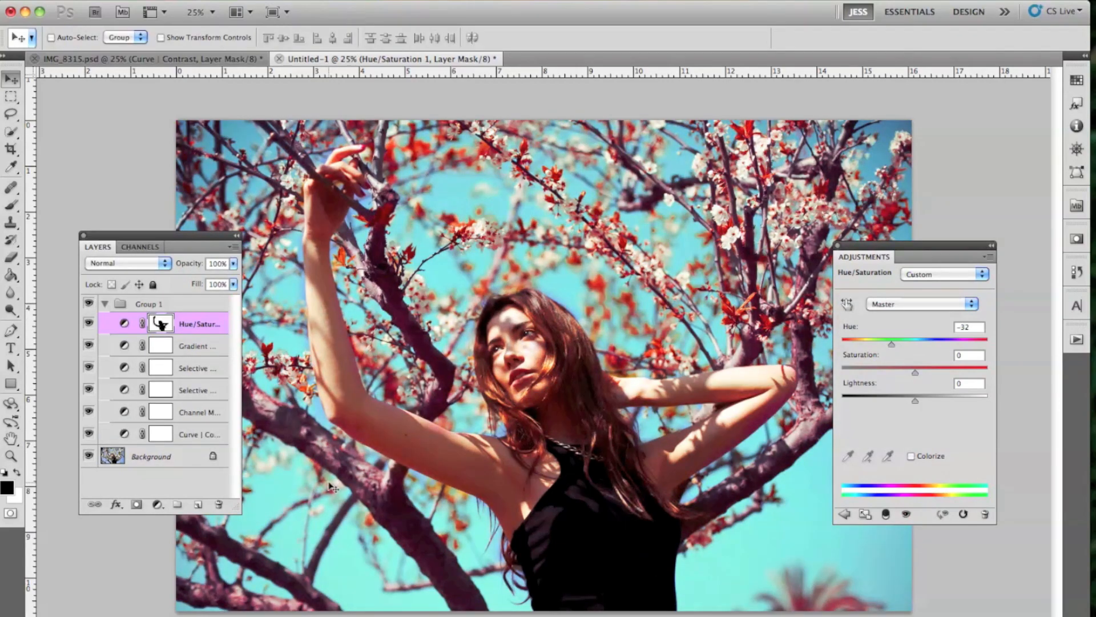
pyautogui.moveTo(247, 194)
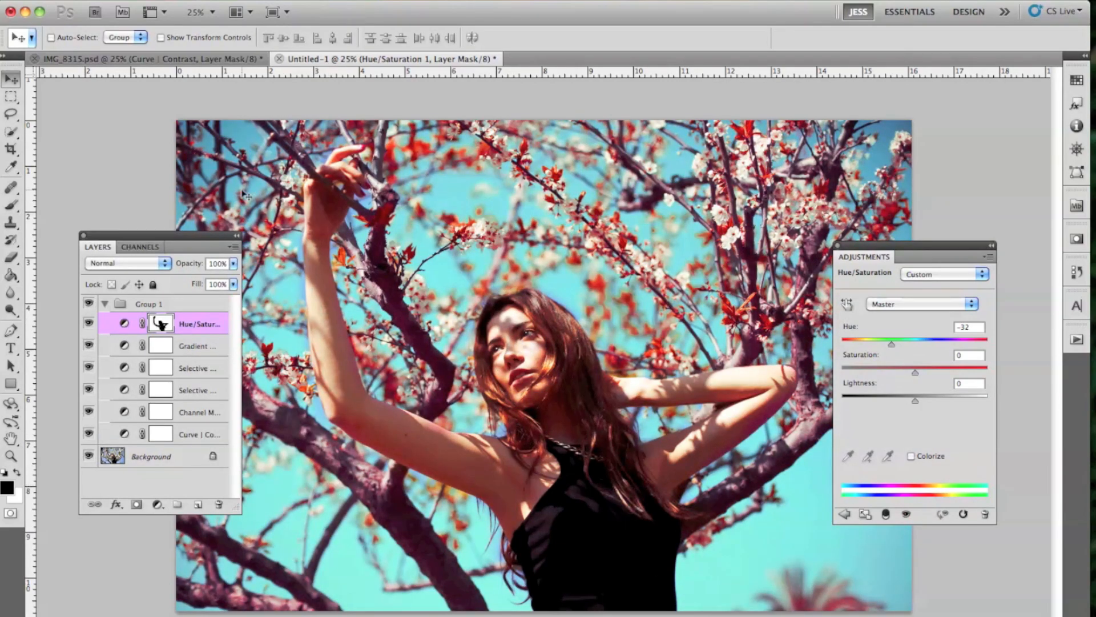
pyautogui.moveTo(666, 272)
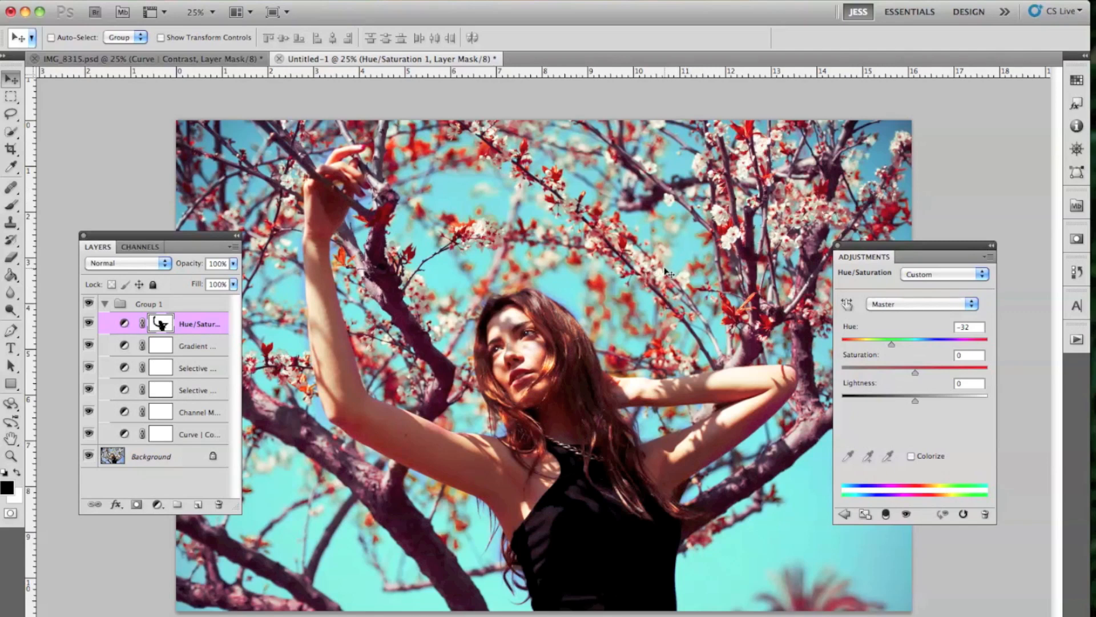
# Set the Hue/Saturation 1 layer to Color blend mode at 70% opacity
pyautogui.click(125, 263)
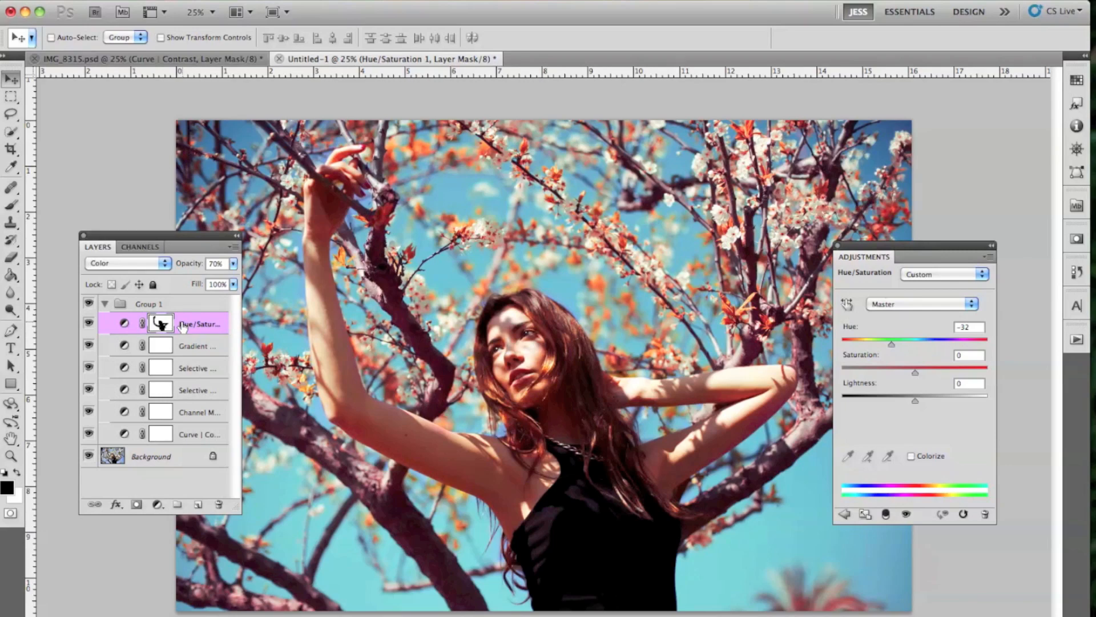
pyautogui.click(89, 308)
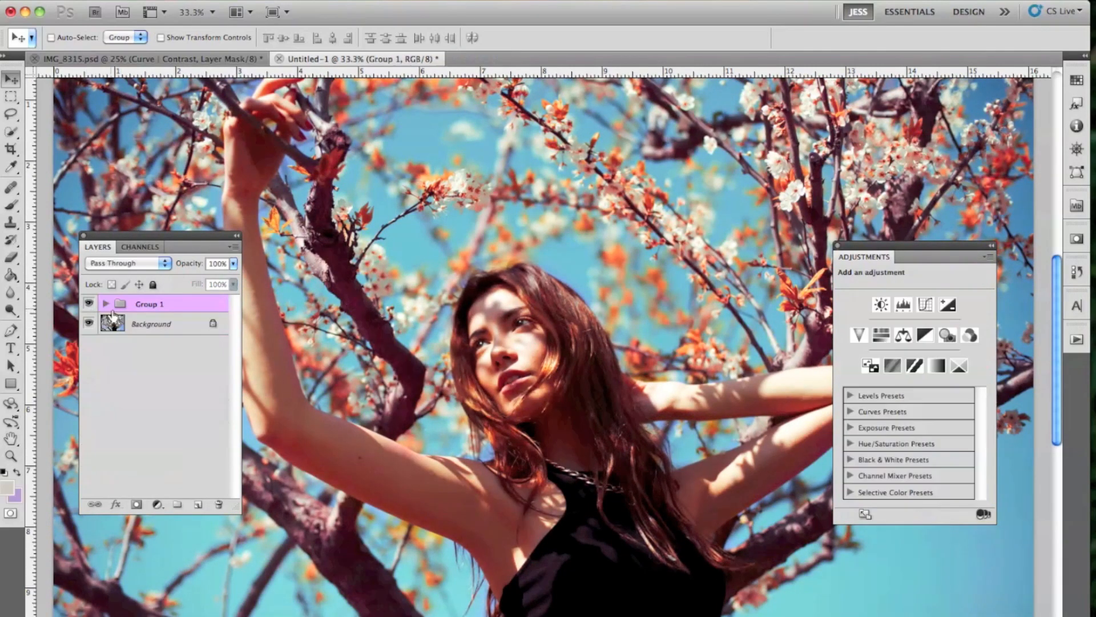
pyautogui.click(106, 303)
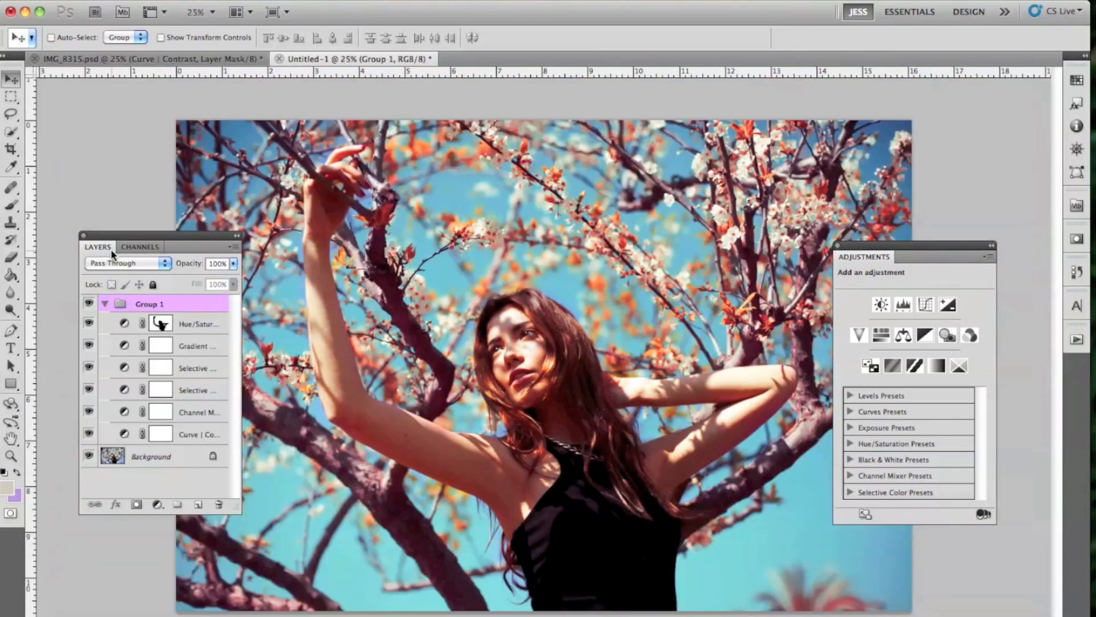
pyautogui.click(198, 434)
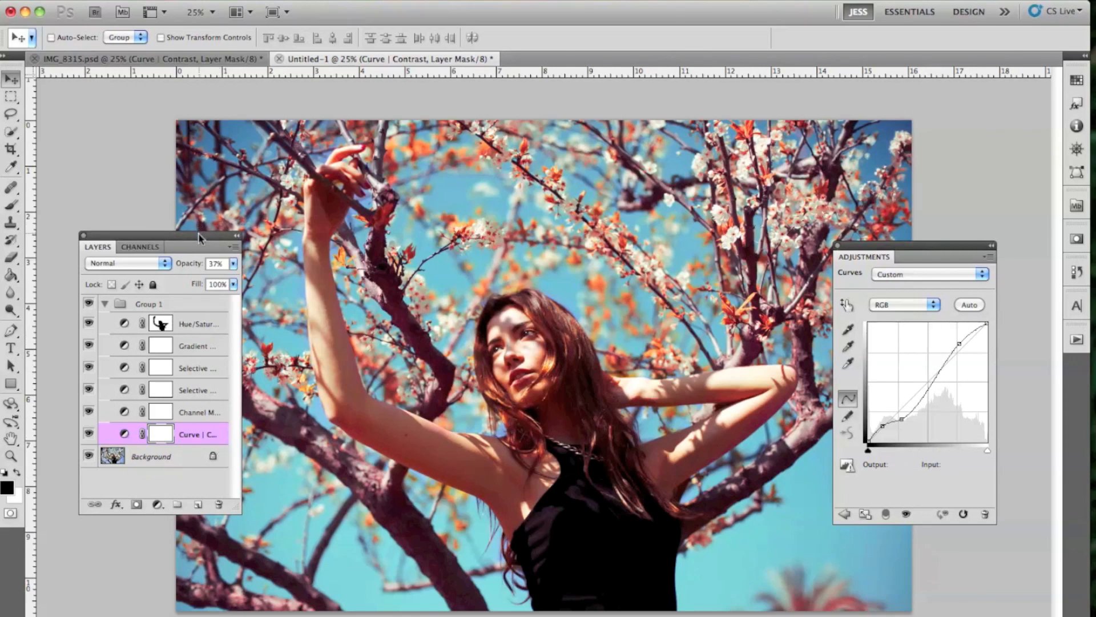
pyautogui.moveTo(318, 254)
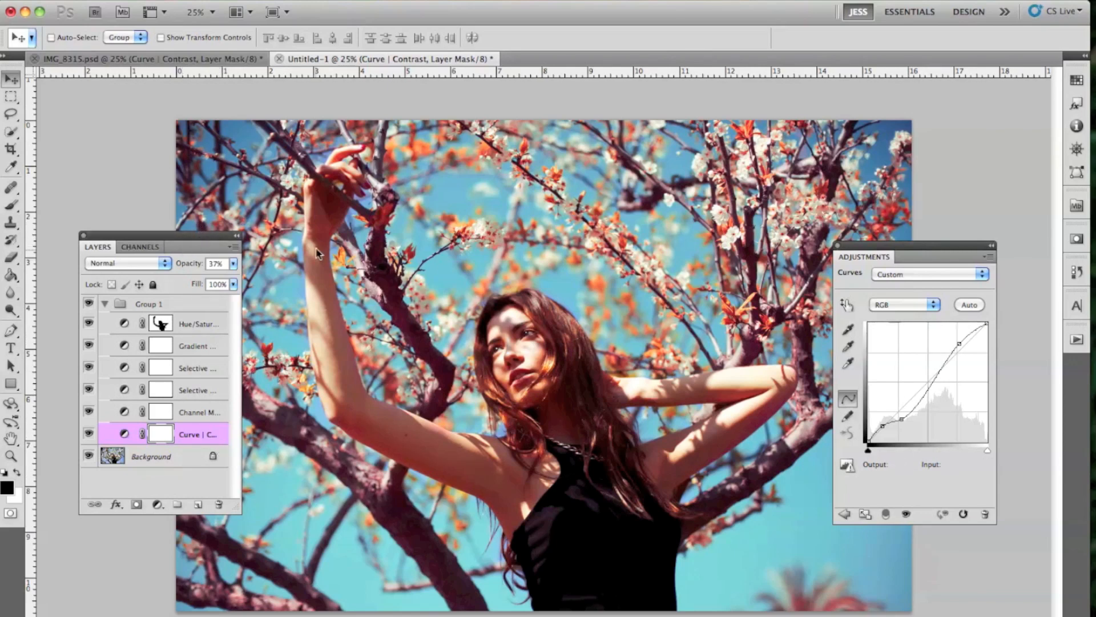
pyautogui.moveTo(876, 222)
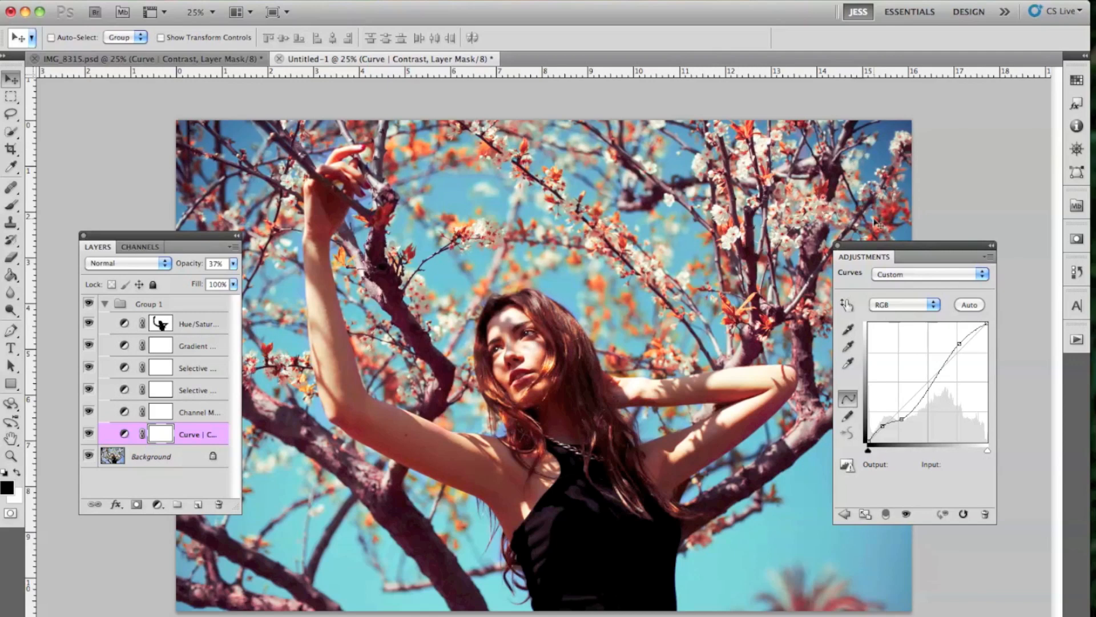
pyautogui.moveTo(787, 28)
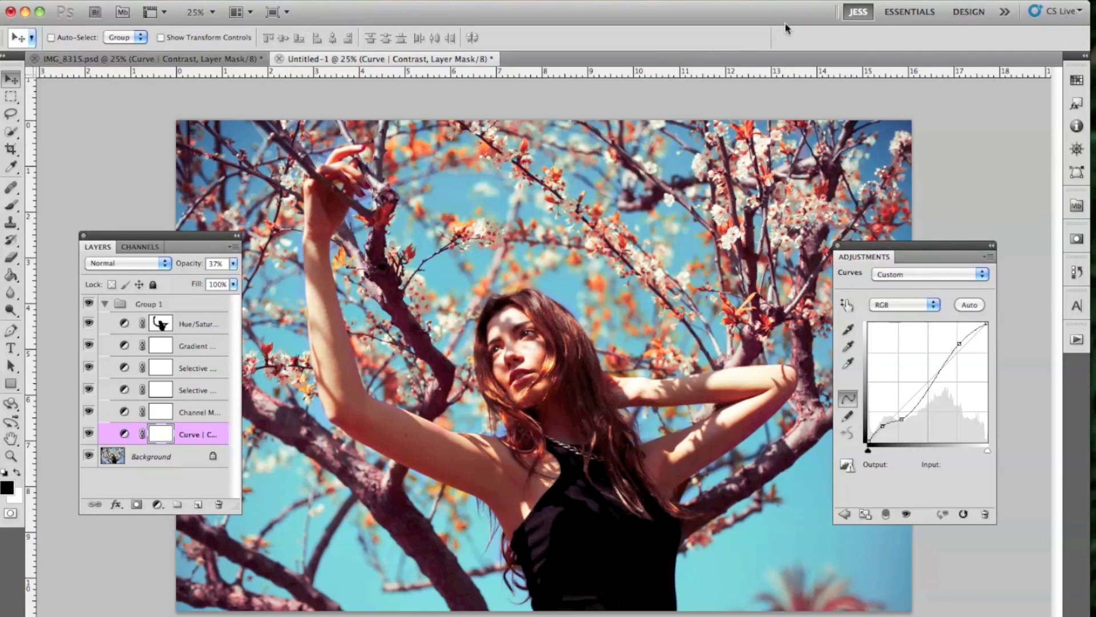